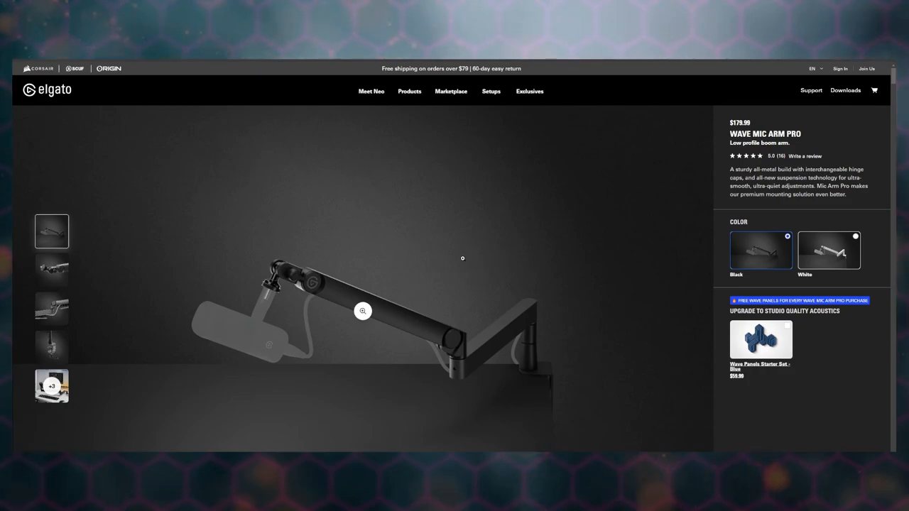
# Step: Scroll the Mic Arm Pro page to the 'Incredibly flexible. Flawlessly built.' feature overview
pyautogui.scroll(-3)
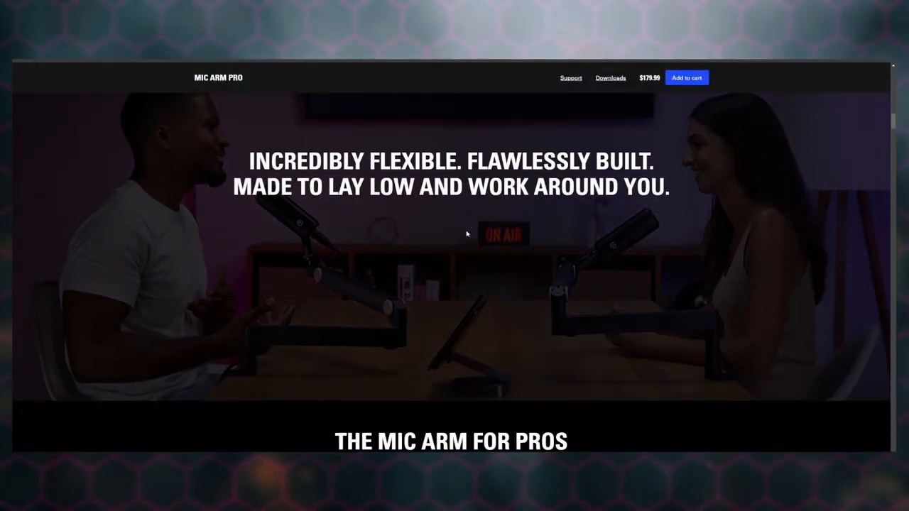
# Step: Scroll past the mount and arm close-ups down to the Padded clamp callout
pyautogui.scroll(-3)
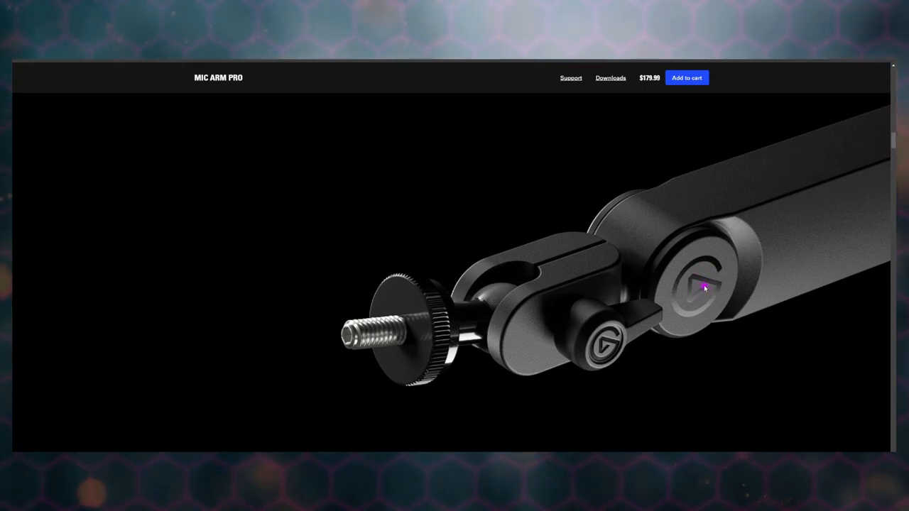
pyautogui.moveTo(687, 284)
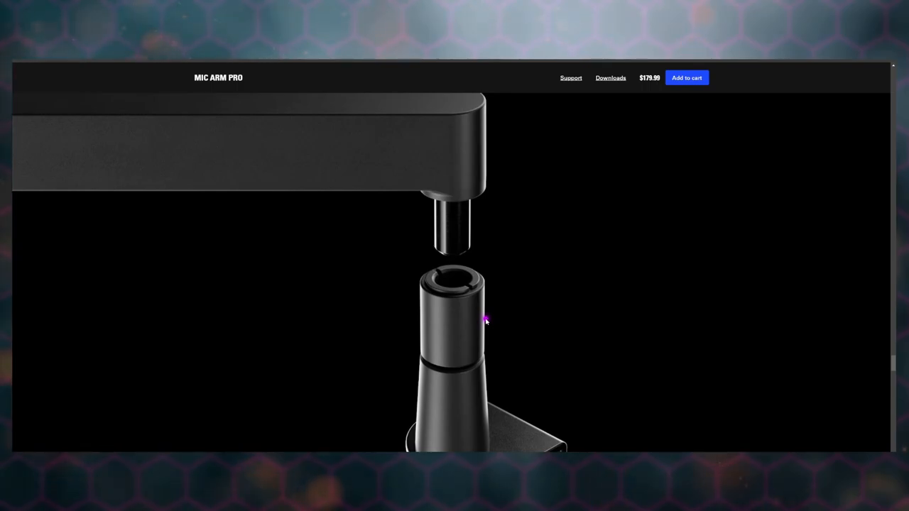
pyautogui.moveTo(462, 300)
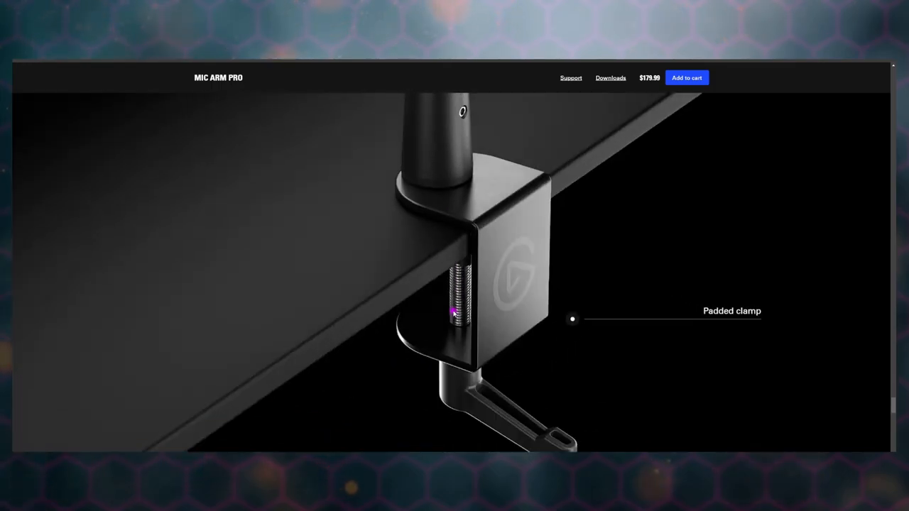
pyautogui.scroll(-3)
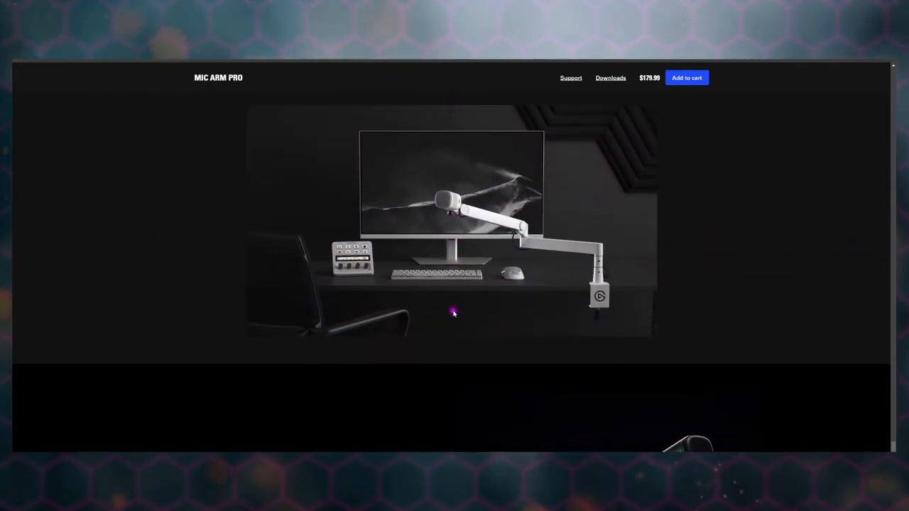
# Step: Scroll through Mount Your Mic, Above and Beyond and Tech Specs to the Choose Your Style section with White and Black options
pyautogui.scroll(-3)
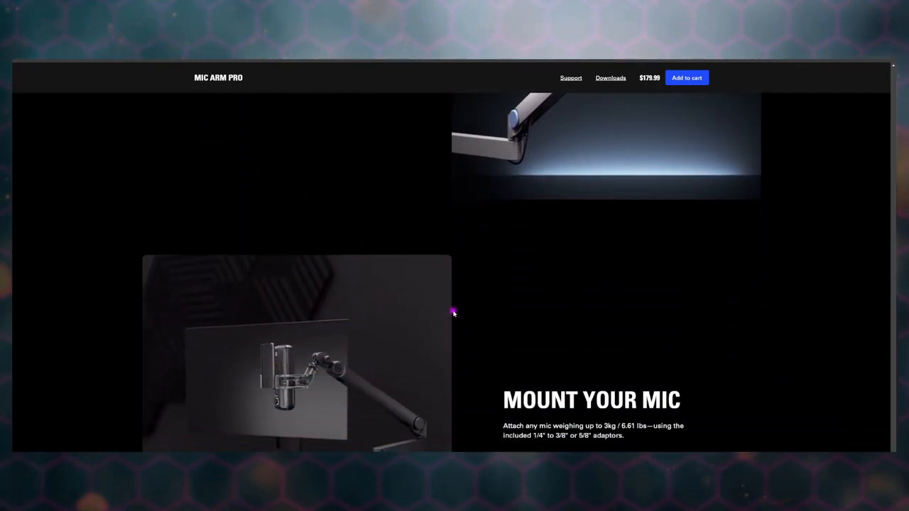
pyautogui.scroll(-3)
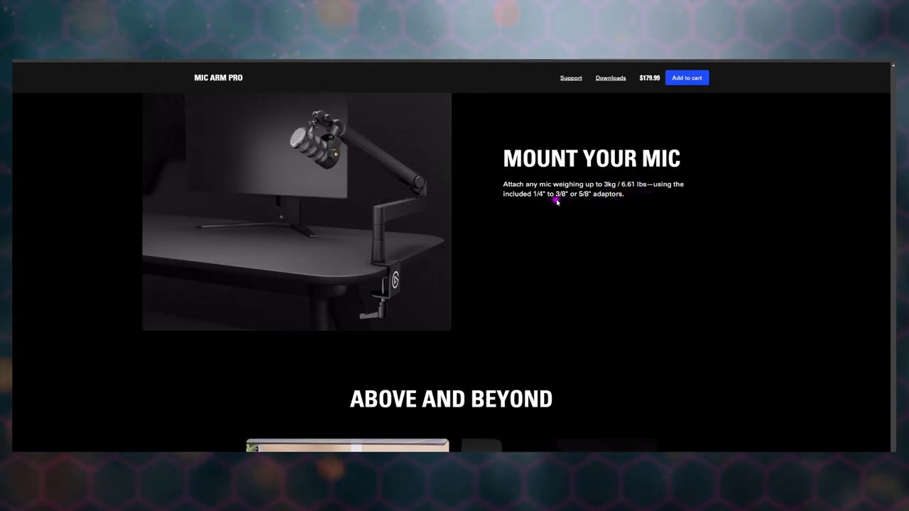
pyautogui.scroll(-3)
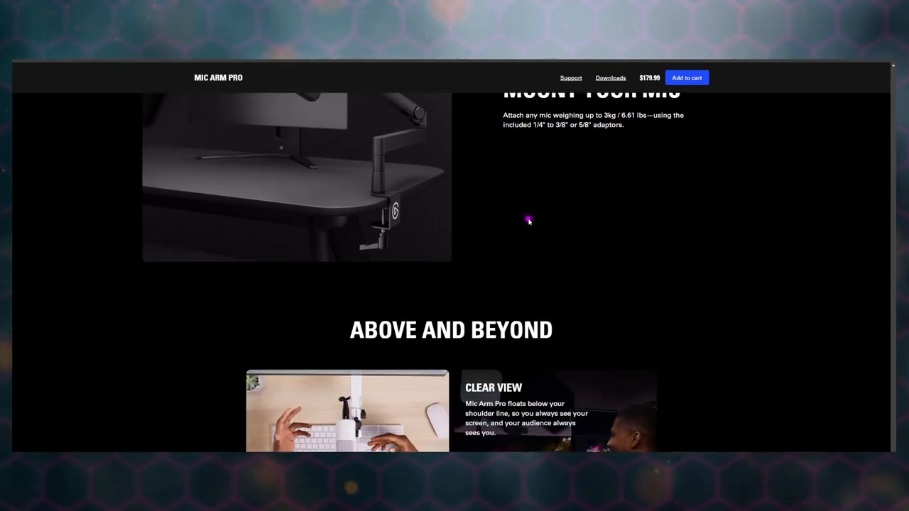
pyautogui.scroll(-3)
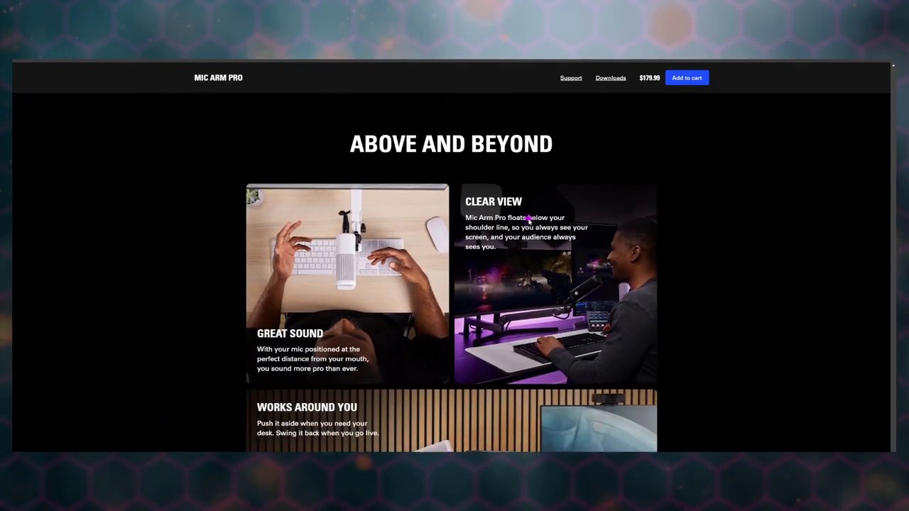
pyautogui.scroll(-3)
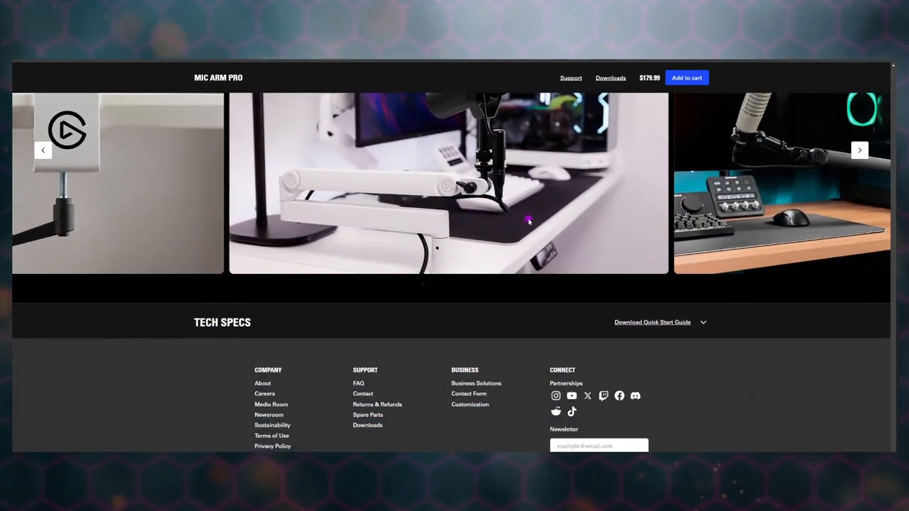
pyautogui.scroll(-3)
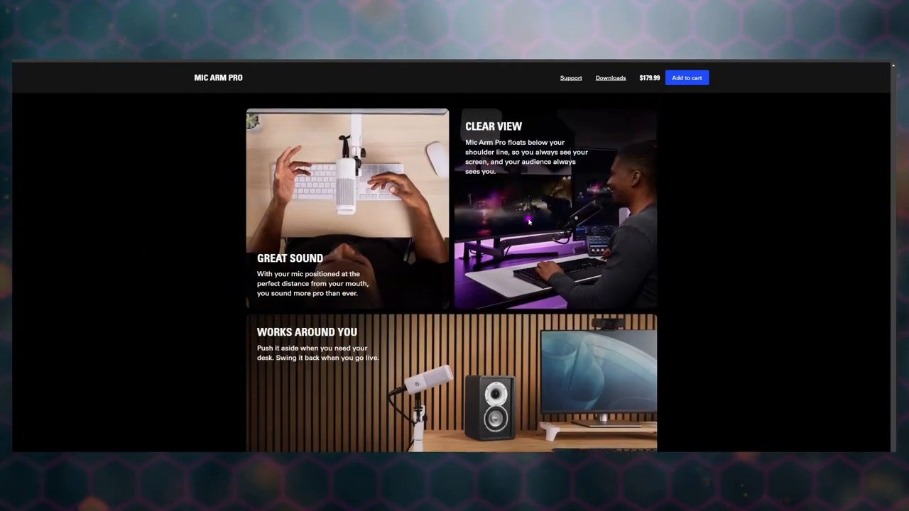
pyautogui.scroll(-3)
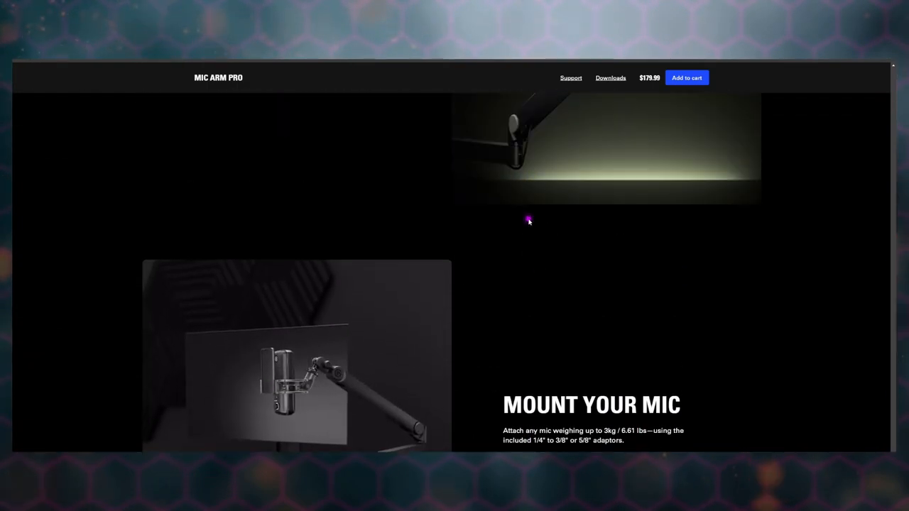
pyautogui.scroll(-3)
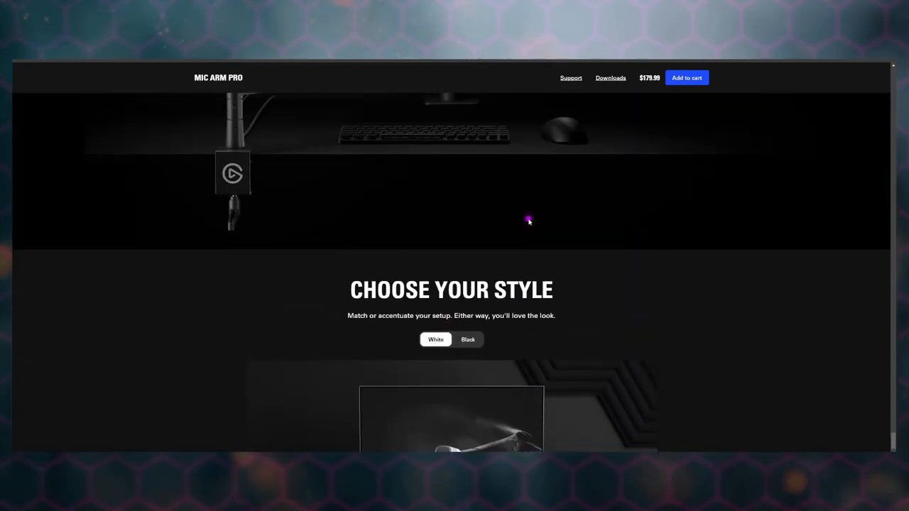
pyautogui.scroll(3)
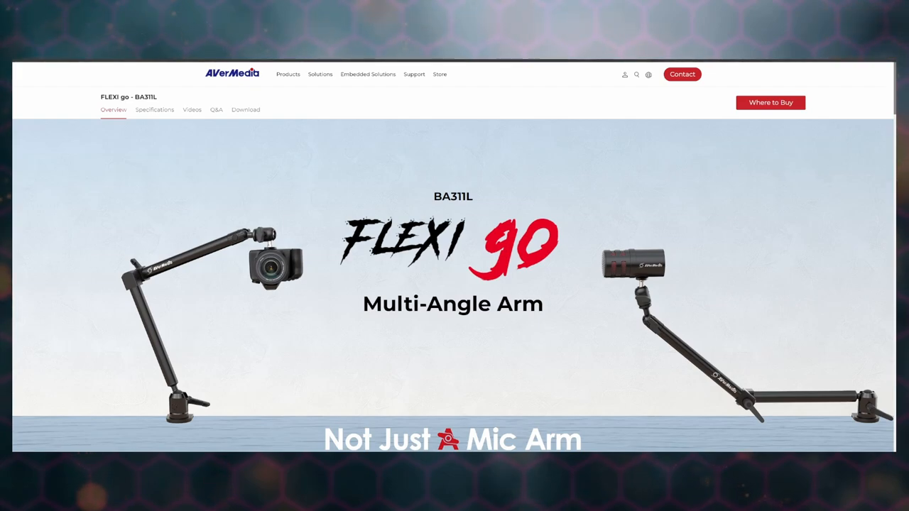
pyautogui.moveTo(533, 263)
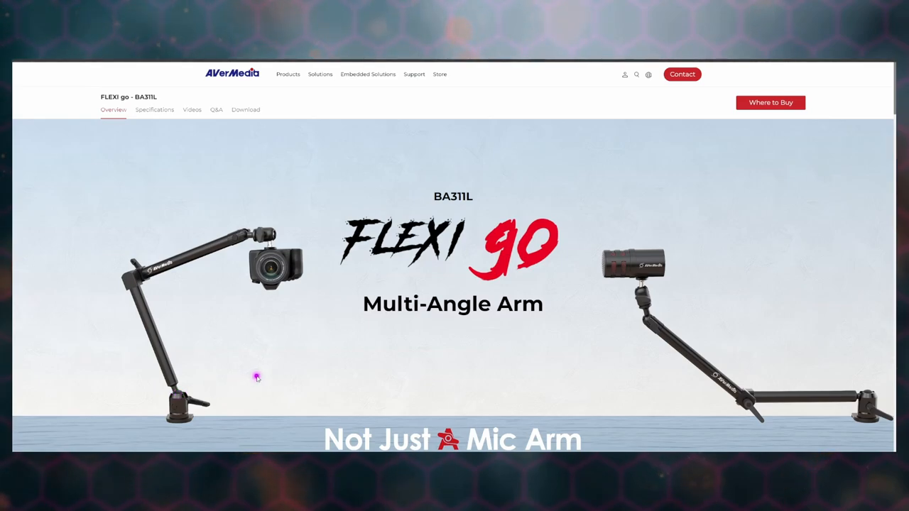
pyautogui.moveTo(284, 347)
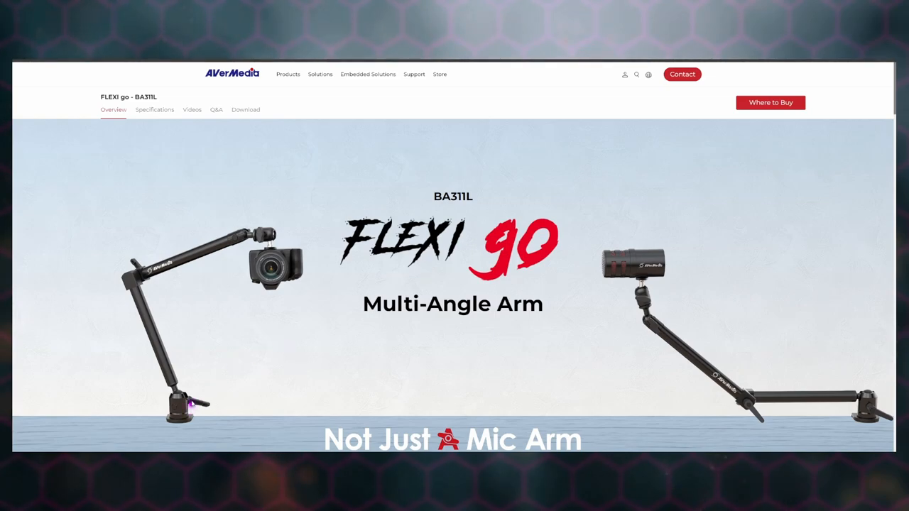
pyautogui.moveTo(244, 242)
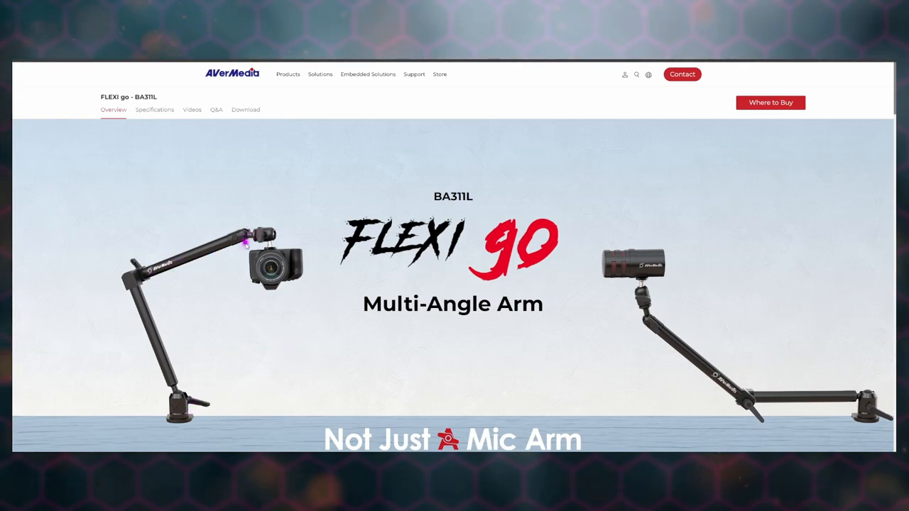
pyautogui.moveTo(198, 330)
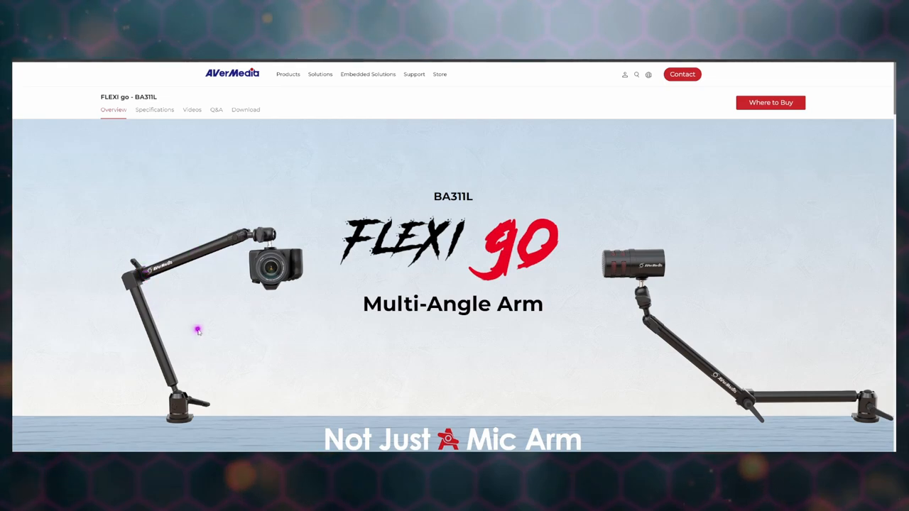
# Step: Scroll the FLEXI go page down to the 'One Arm Does the Work of Two' setups and joint features
pyautogui.scroll(-3)
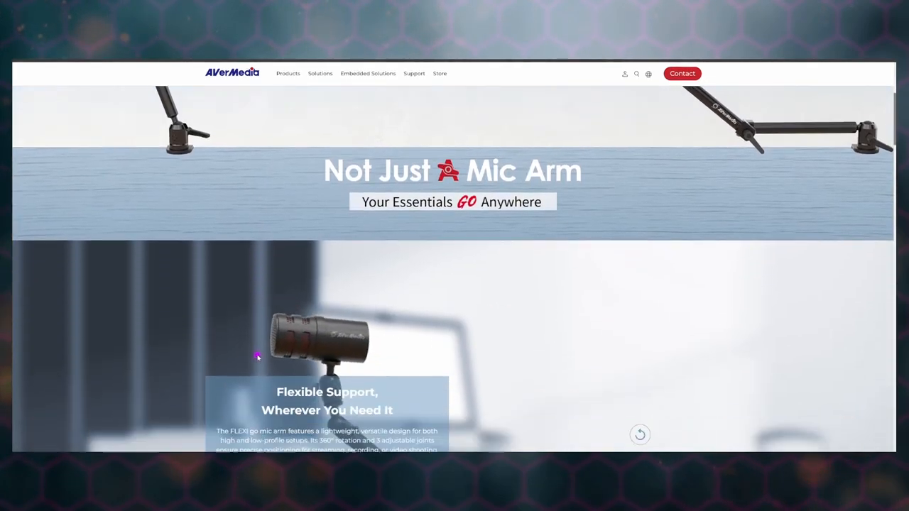
pyautogui.scroll(-3)
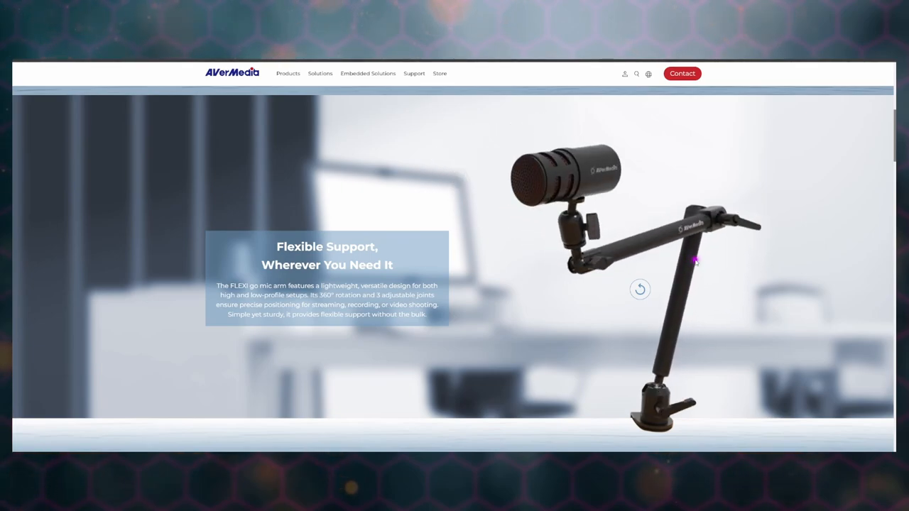
pyautogui.scroll(-3)
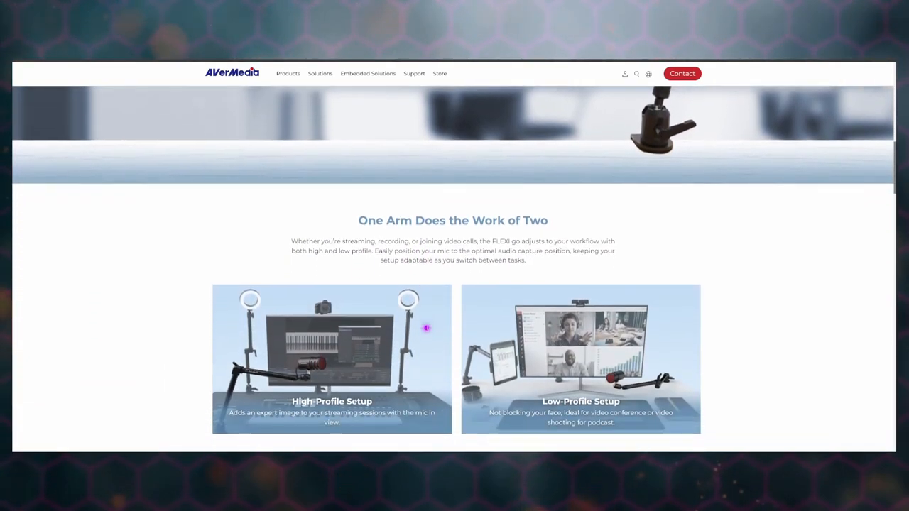
pyautogui.scroll(-3)
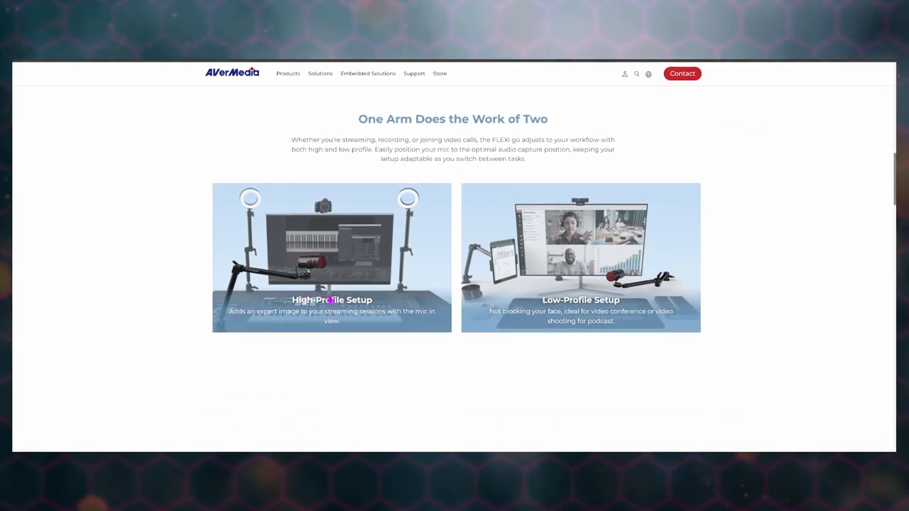
pyautogui.scroll(-3)
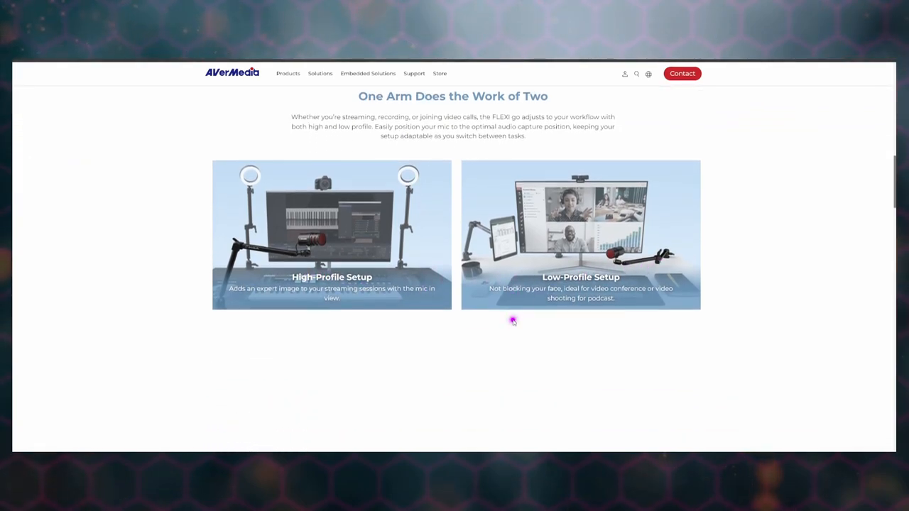
pyautogui.scroll(-3)
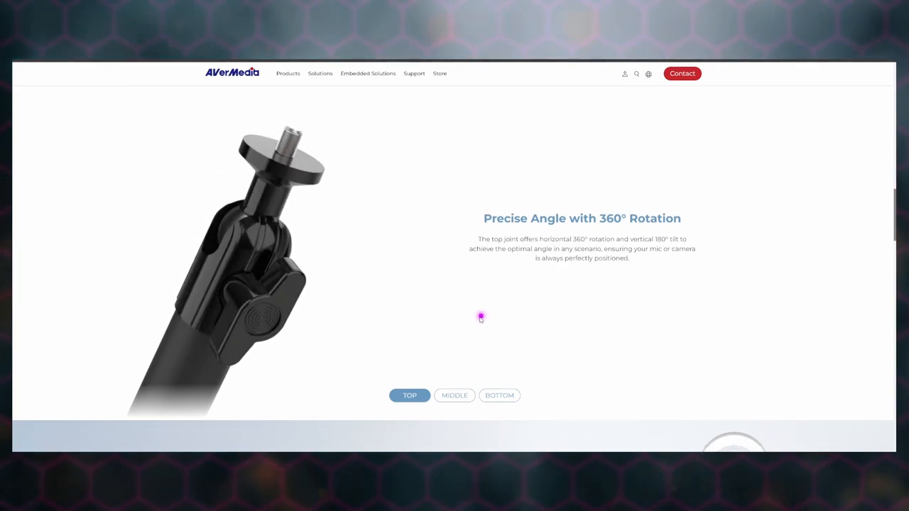
# Step: View the middle joint's vertical tilt details and continue to the 'Not Just A Mic Arm' section
pyautogui.click(455, 395)
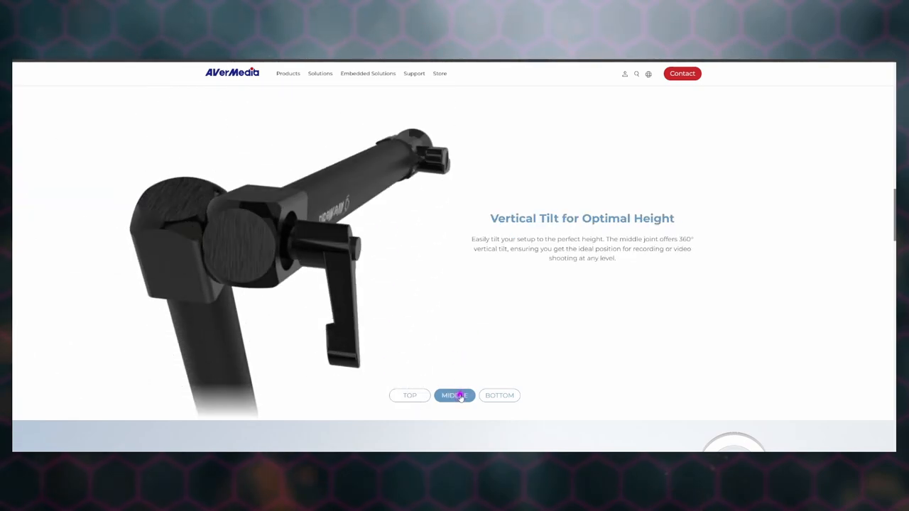
pyautogui.click(500, 395)
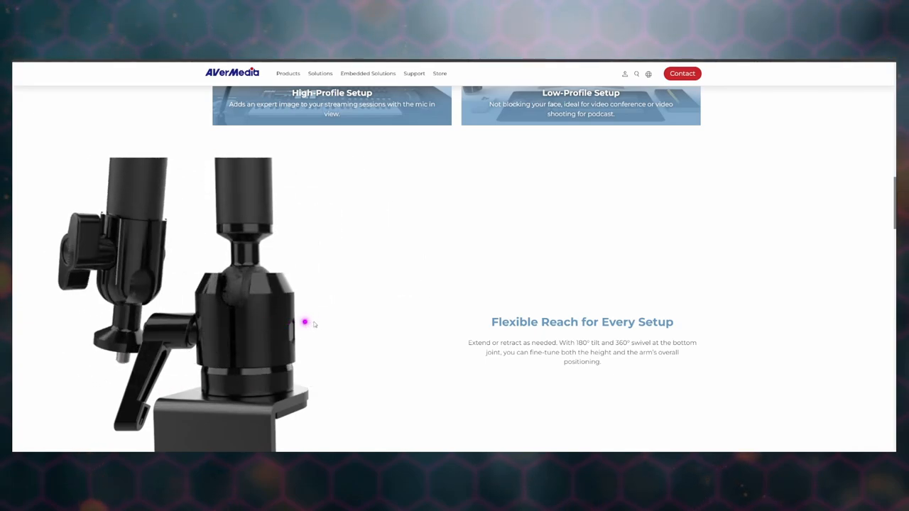
pyautogui.scroll(-3)
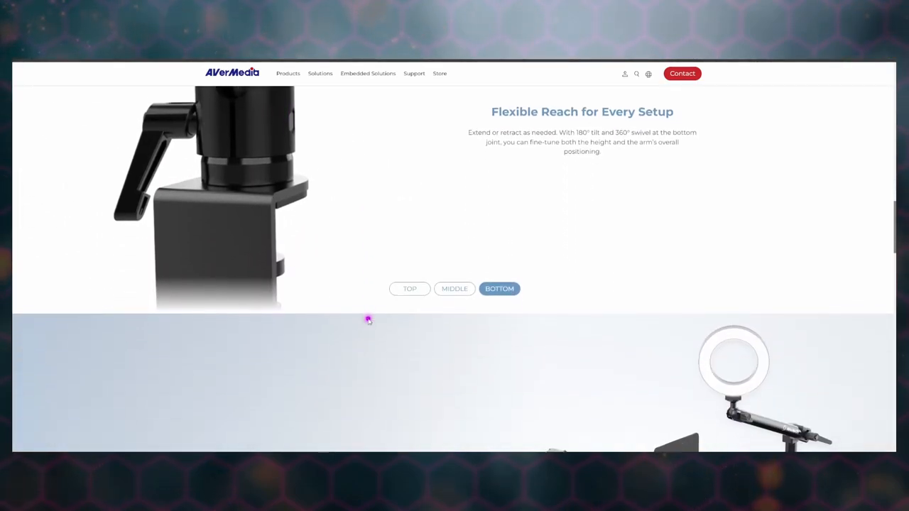
pyautogui.scroll(-3)
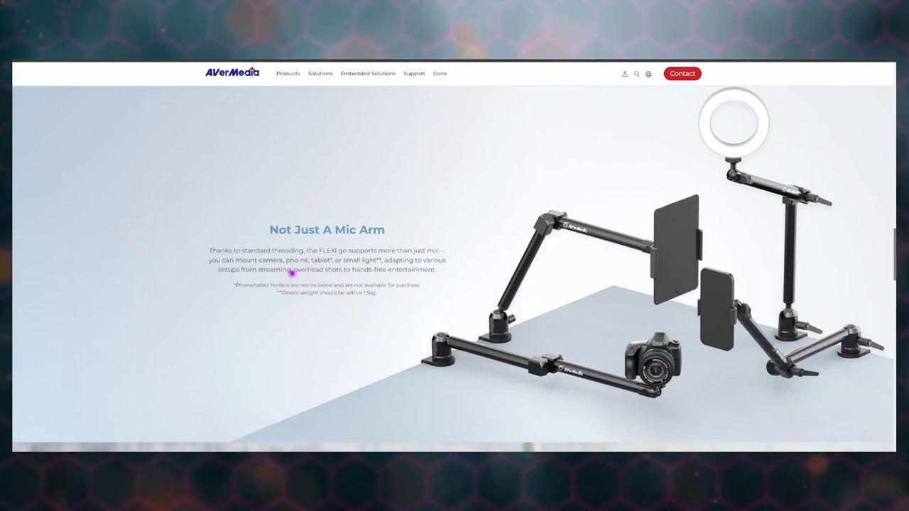
pyautogui.moveTo(361, 262)
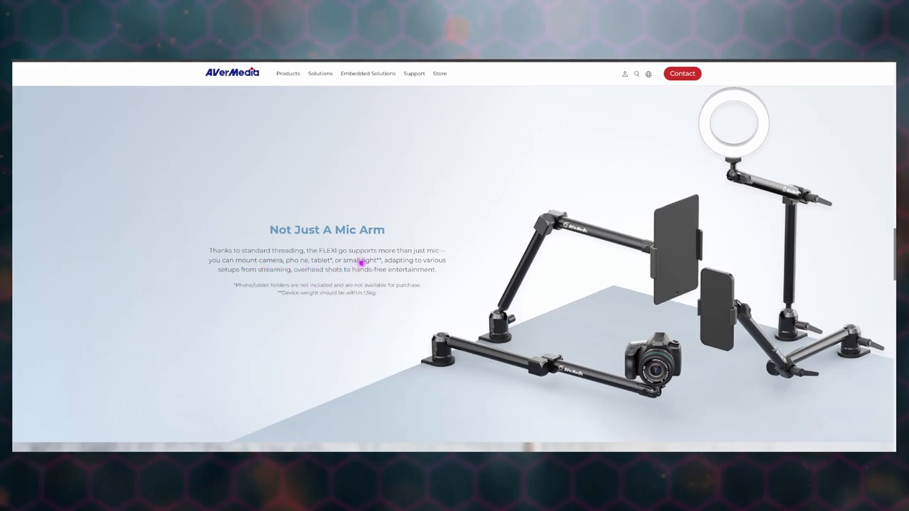
pyautogui.moveTo(270, 310)
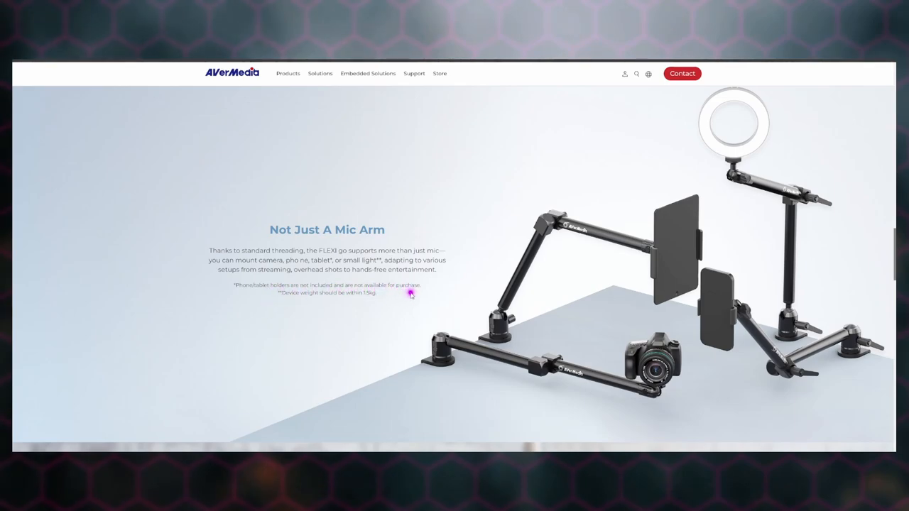
pyautogui.moveTo(298, 316)
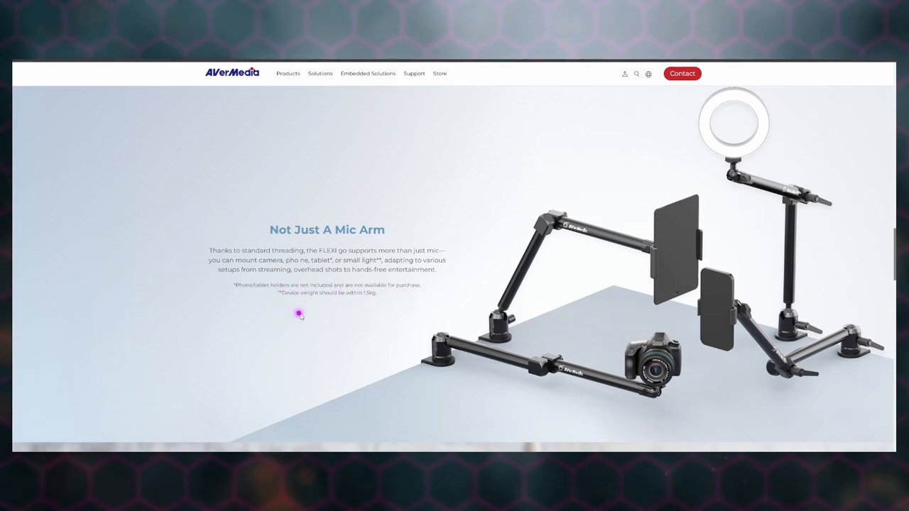
pyautogui.moveTo(369, 304)
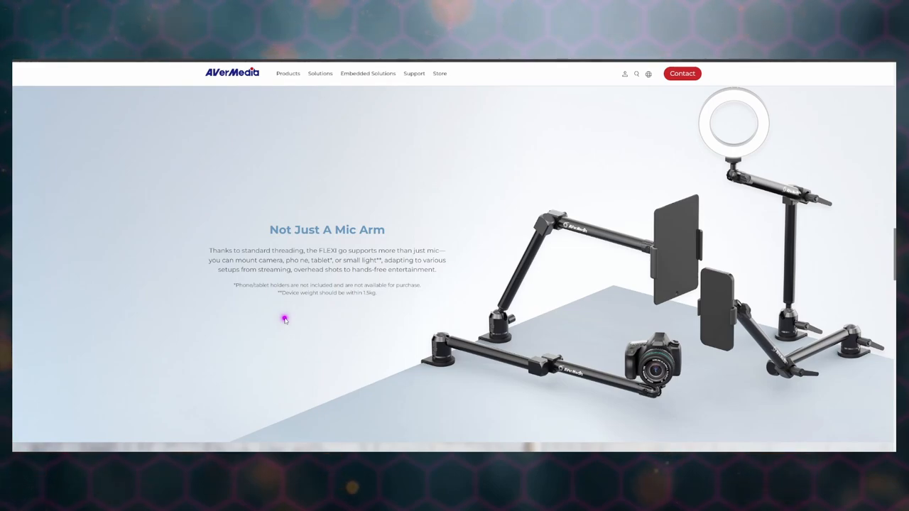
# Step: Scroll past overhead filming and hands-free entertainment to 'Compatible with All AVerMedia Microphones'
pyautogui.scroll(-3)
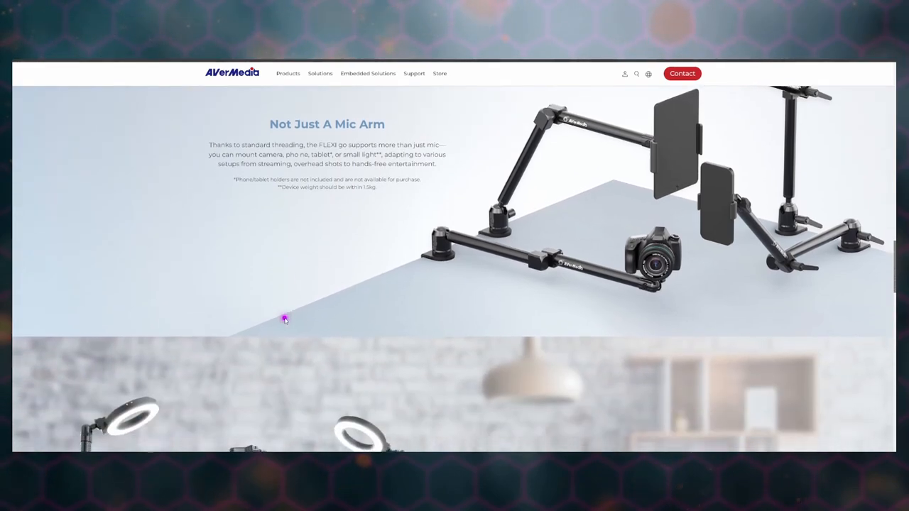
pyautogui.scroll(-3)
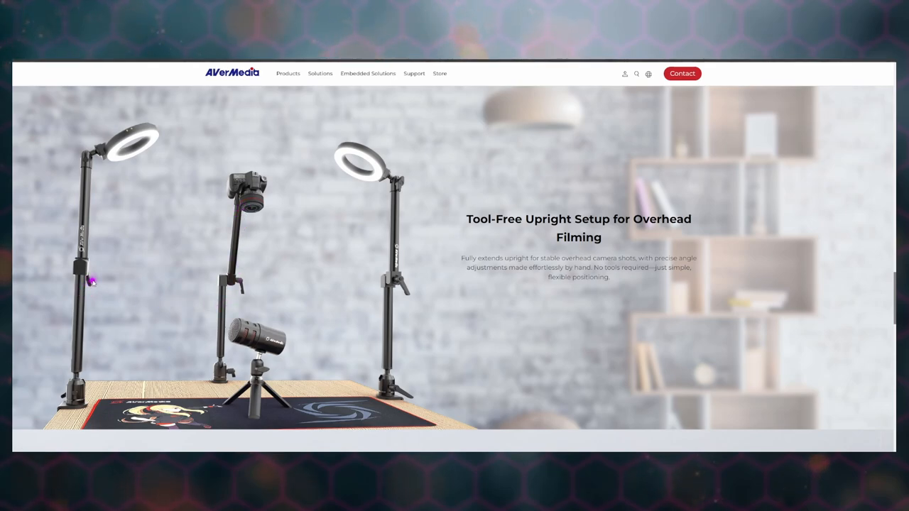
pyautogui.moveTo(116, 286)
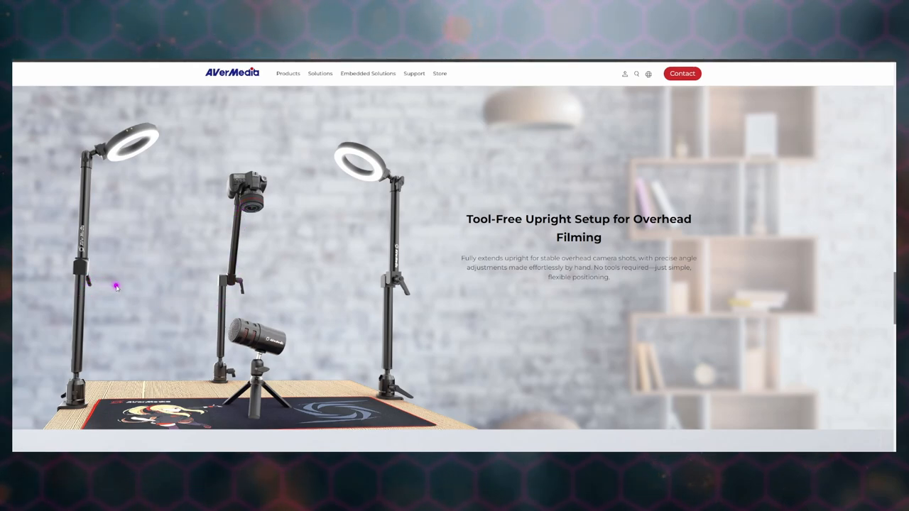
pyautogui.moveTo(135, 290)
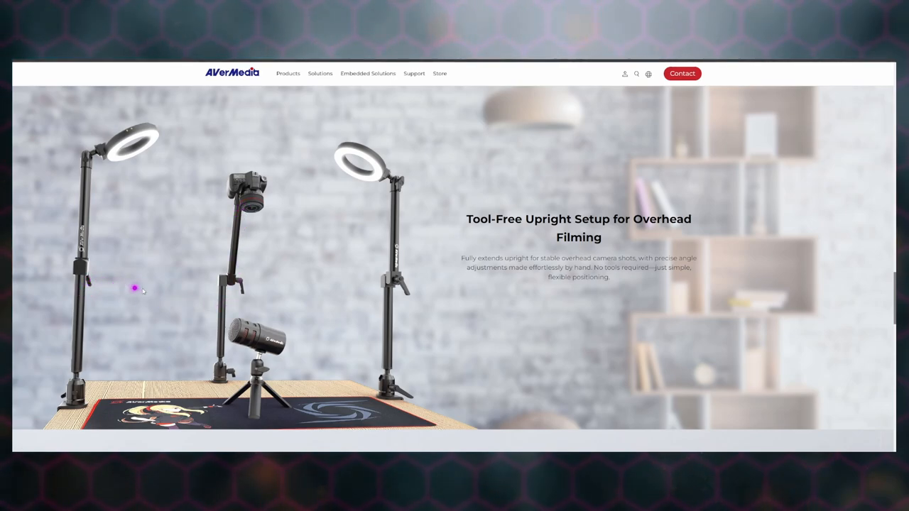
pyautogui.moveTo(294, 288)
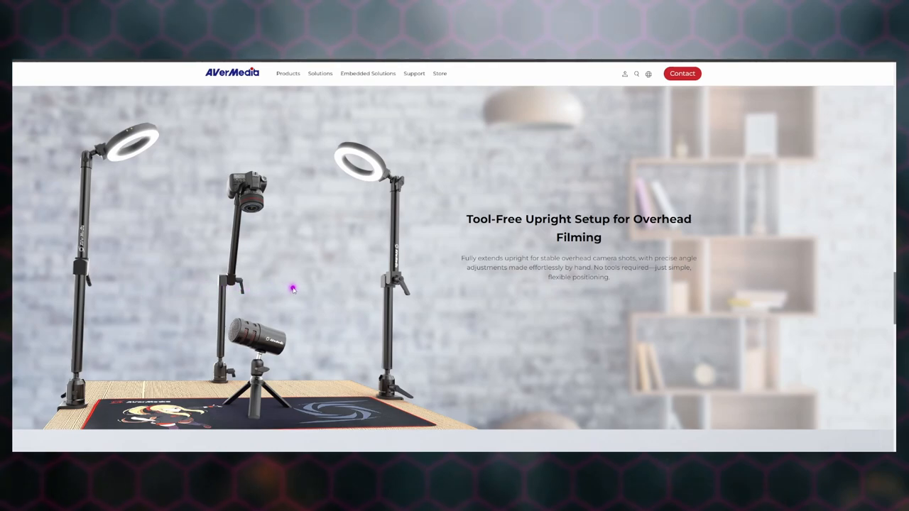
pyautogui.moveTo(405, 283)
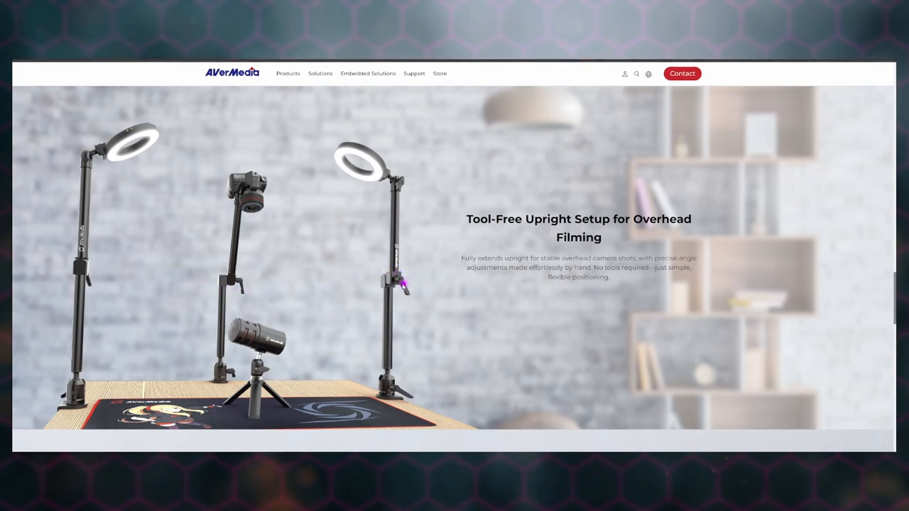
pyautogui.scroll(-3)
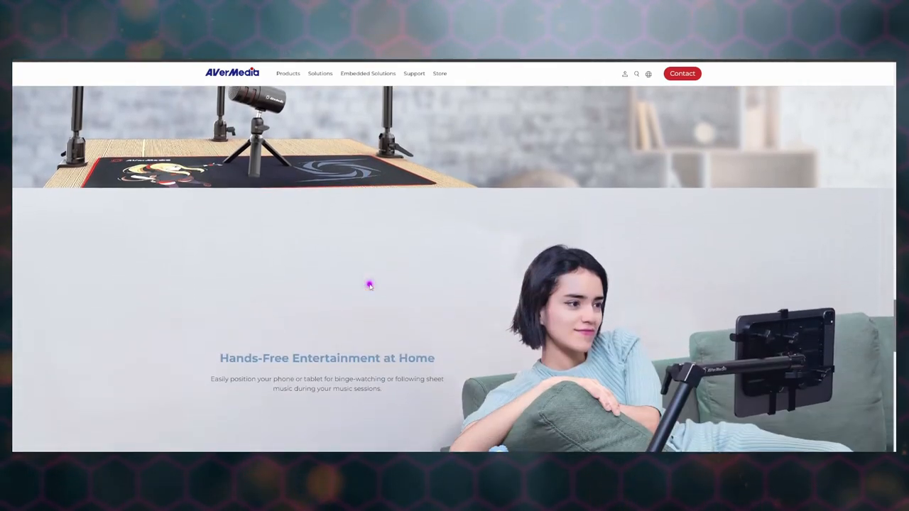
pyautogui.scroll(-3)
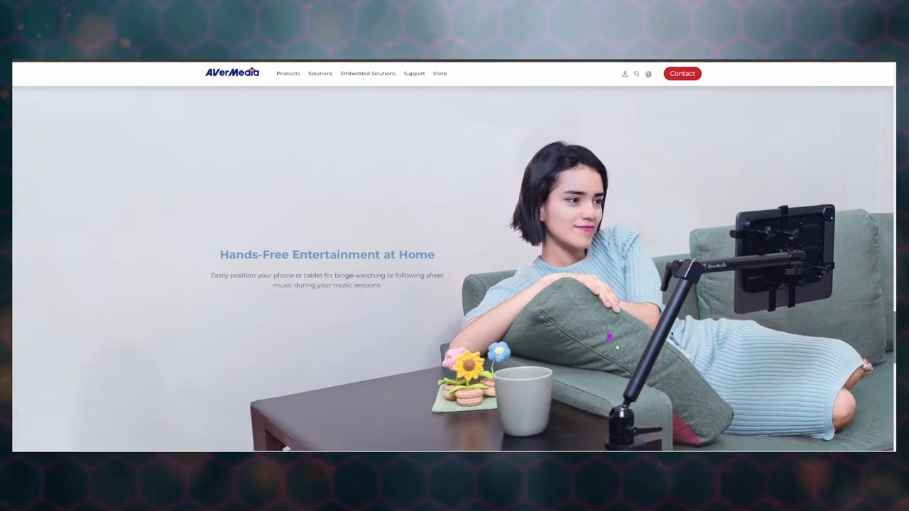
pyautogui.moveTo(755, 266)
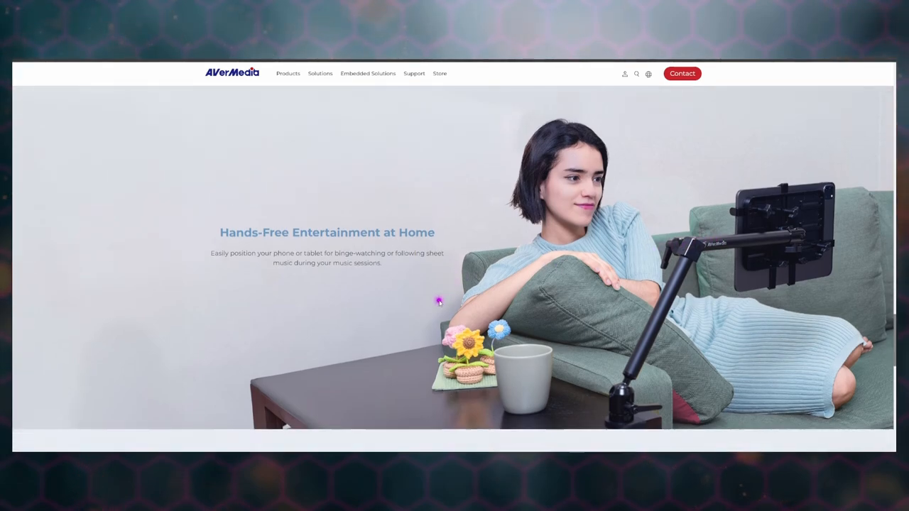
pyautogui.scroll(-3)
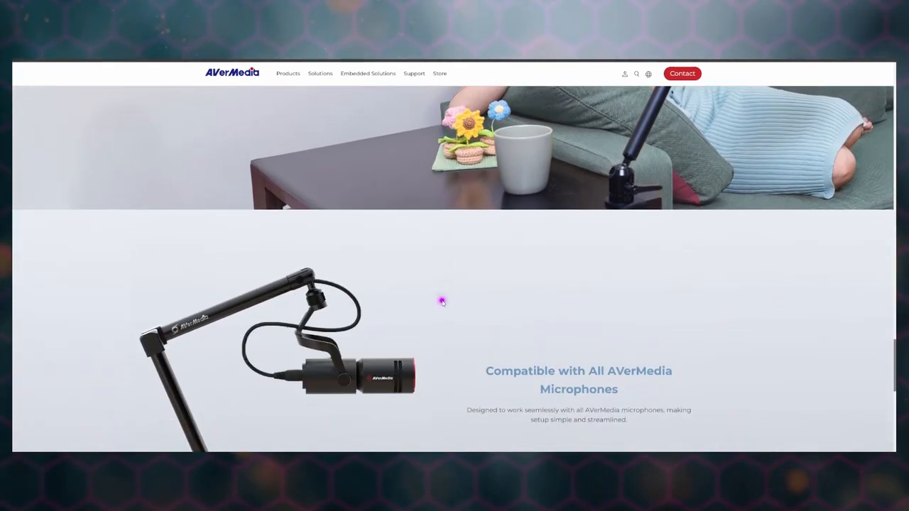
pyautogui.scroll(-3)
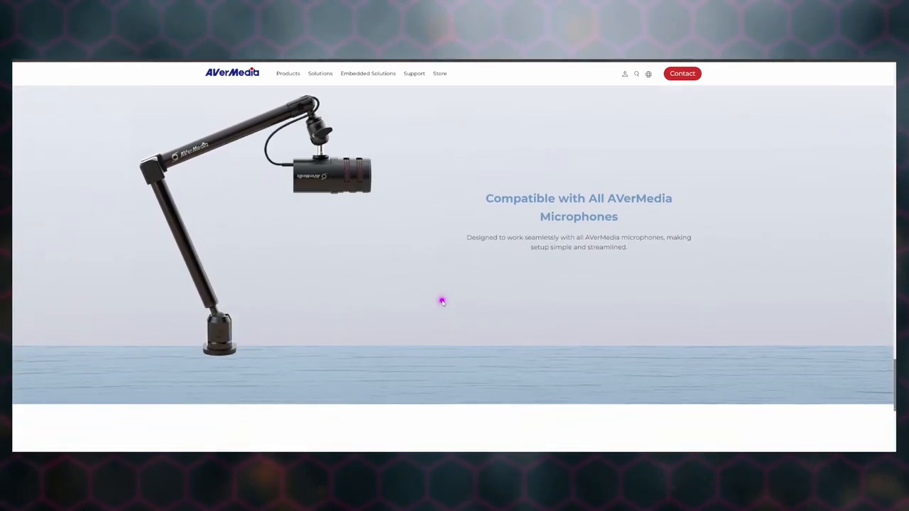
# Step: Scroll through Specifications, What's in the box and Videos, settling on the Specifications list
pyautogui.scroll(-3)
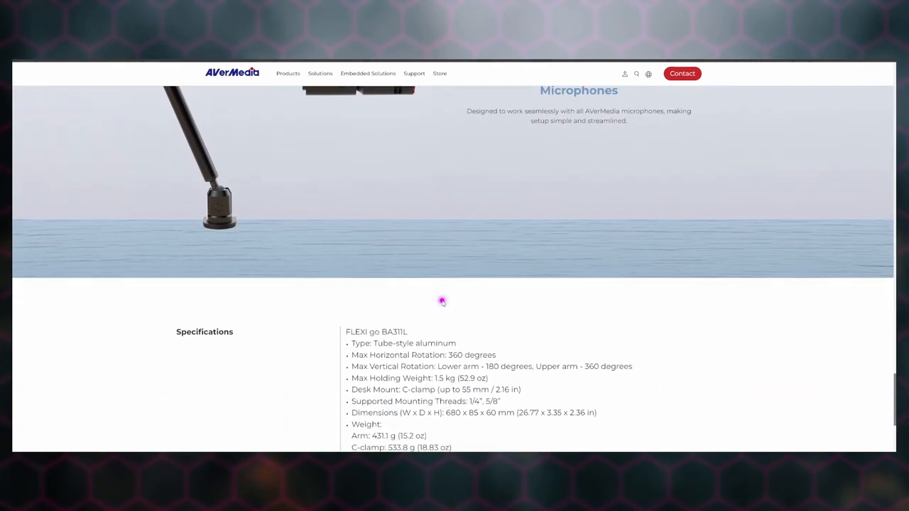
pyautogui.scroll(-3)
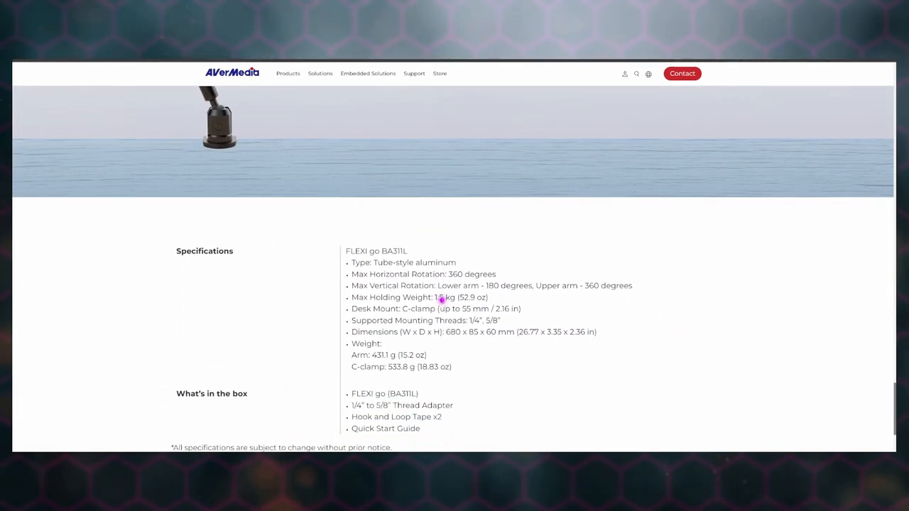
pyautogui.scroll(-3)
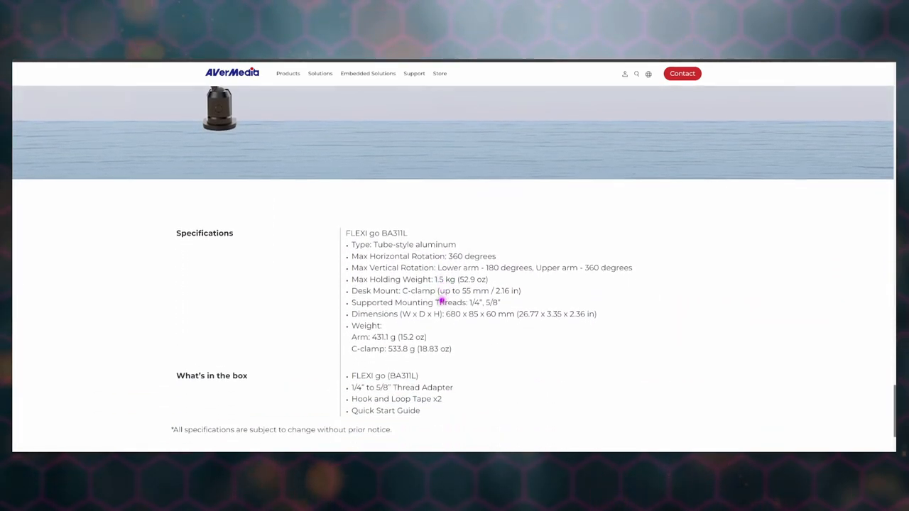
pyautogui.scroll(-3)
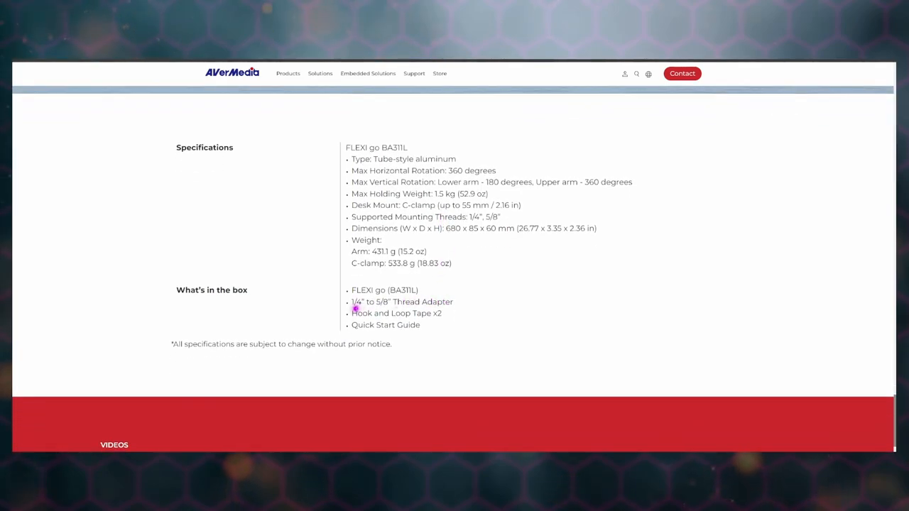
pyautogui.moveTo(380, 313)
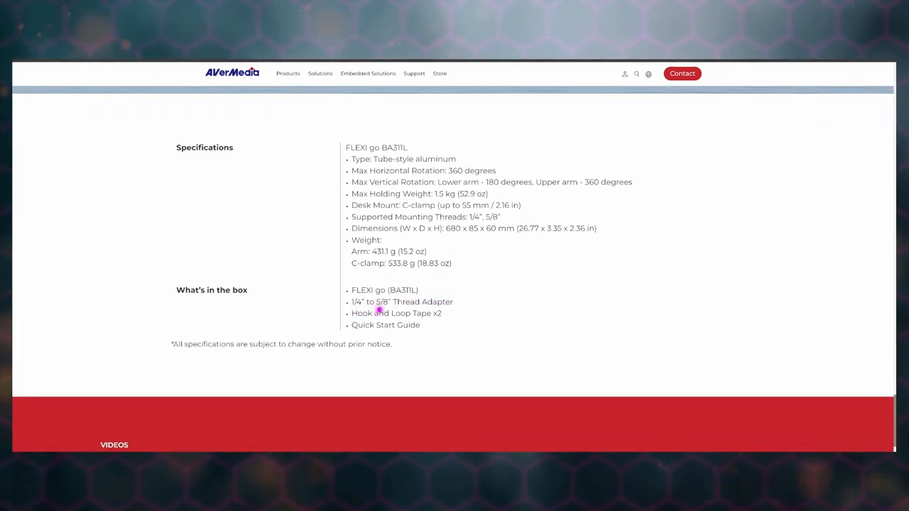
pyautogui.moveTo(549, 301)
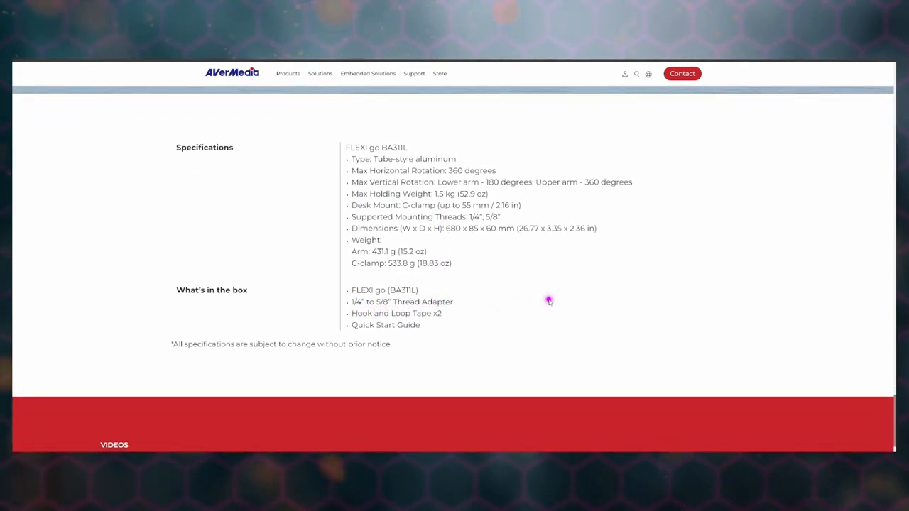
pyautogui.moveTo(522, 307)
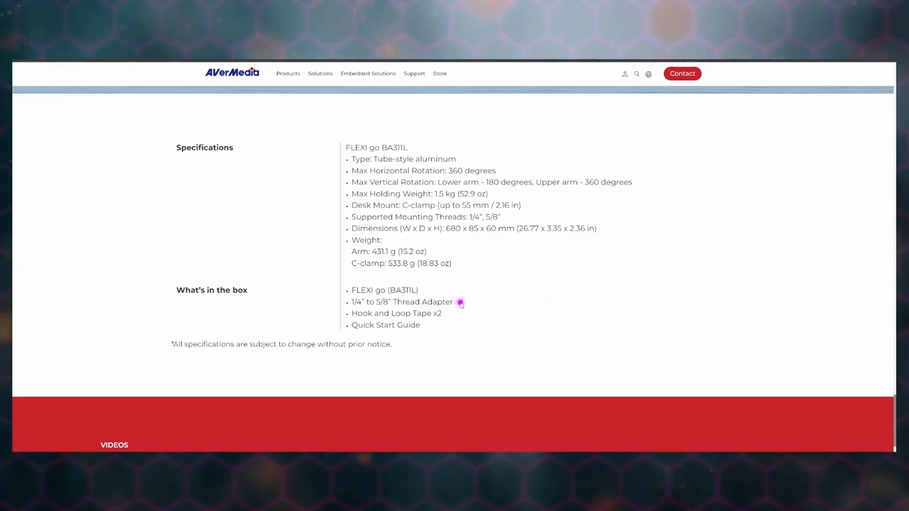
pyautogui.scroll(-3)
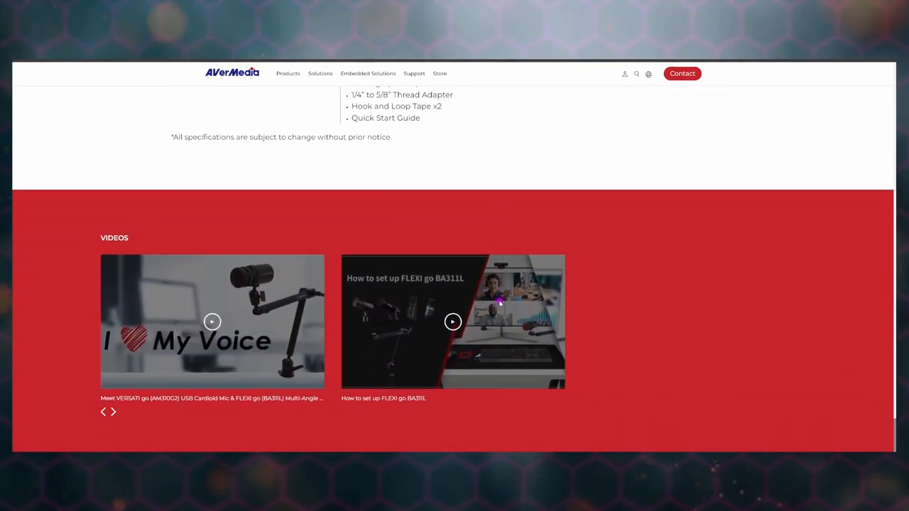
pyautogui.scroll(-3)
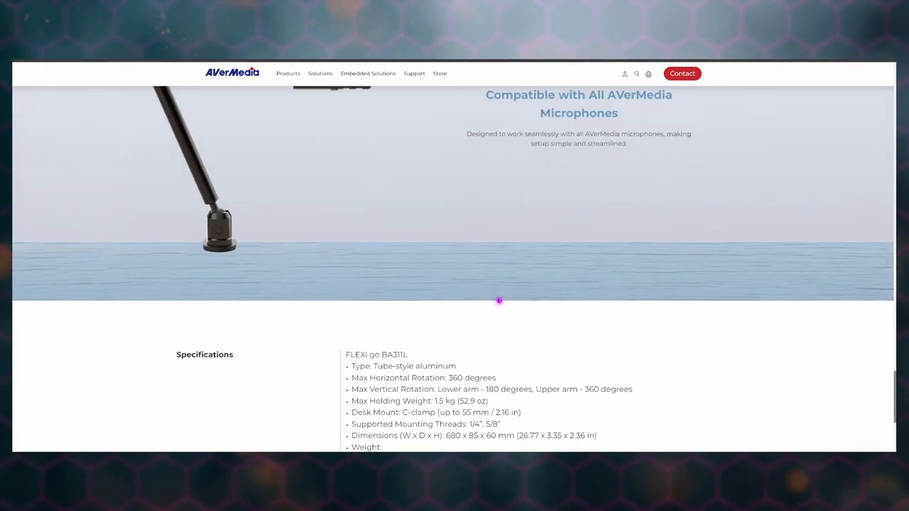
# Step: Scroll back through earlier sections to the BA311L Multi-Angle Arm overview banner at the top
pyautogui.scroll(3)
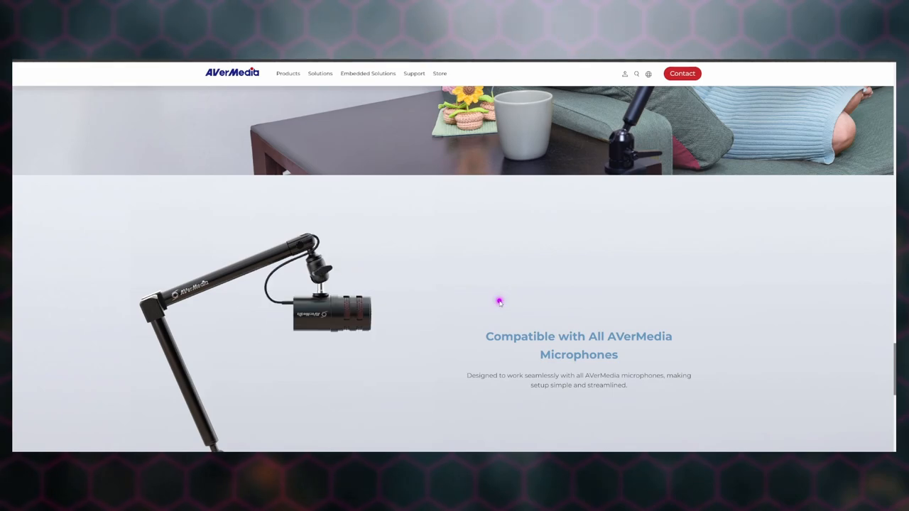
pyautogui.scroll(-3)
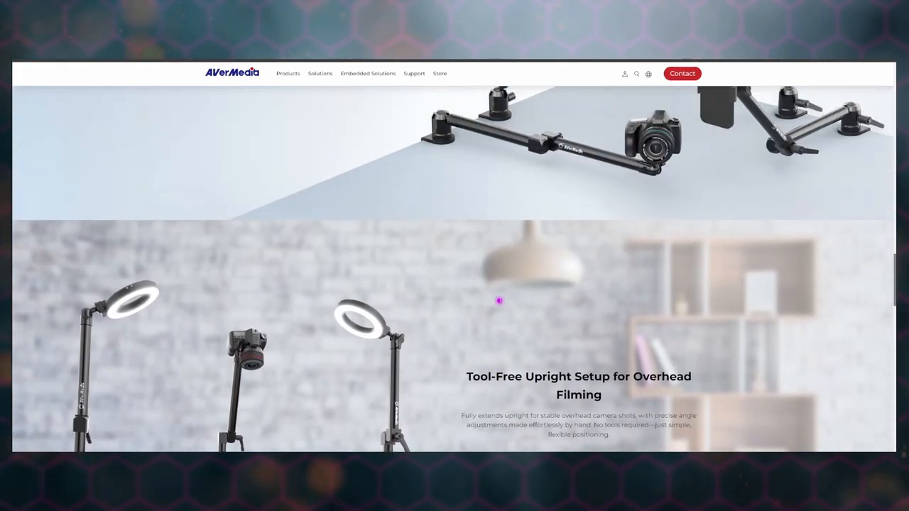
pyautogui.scroll(-3)
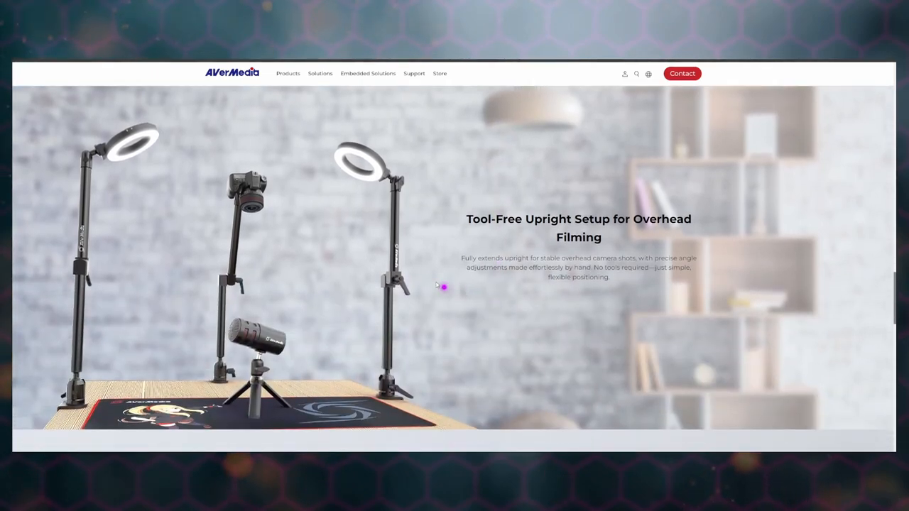
pyautogui.moveTo(207, 211)
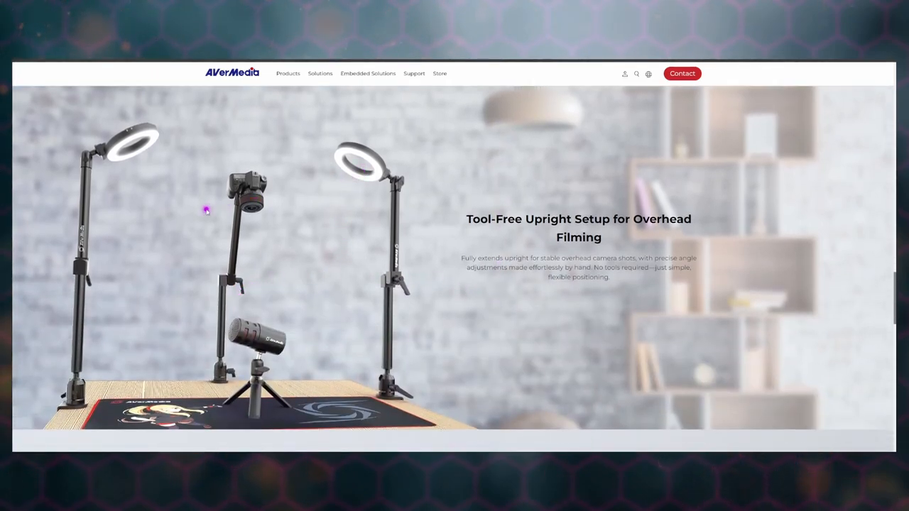
pyautogui.moveTo(256, 238)
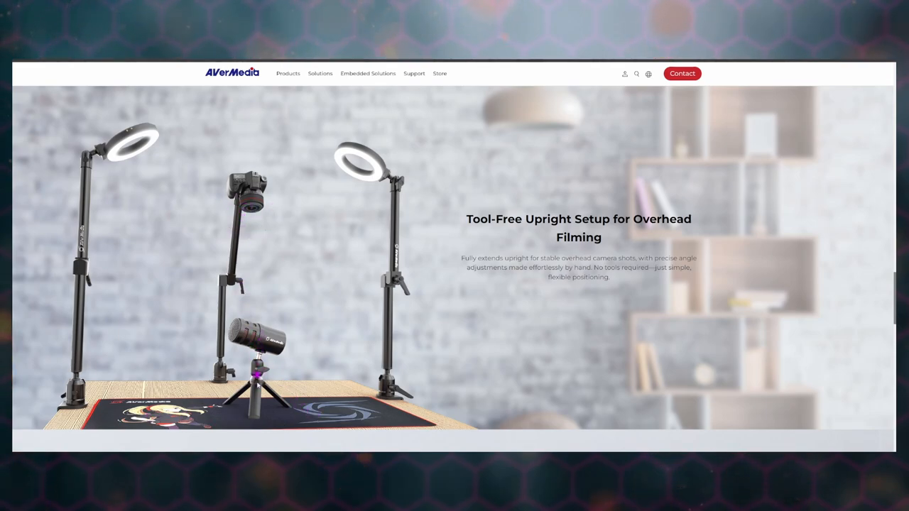
pyautogui.scroll(-3)
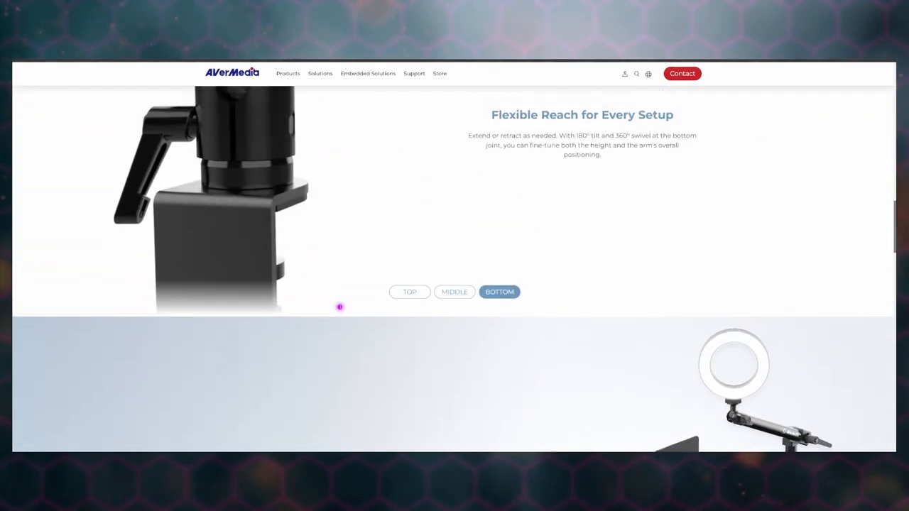
pyautogui.scroll(-3)
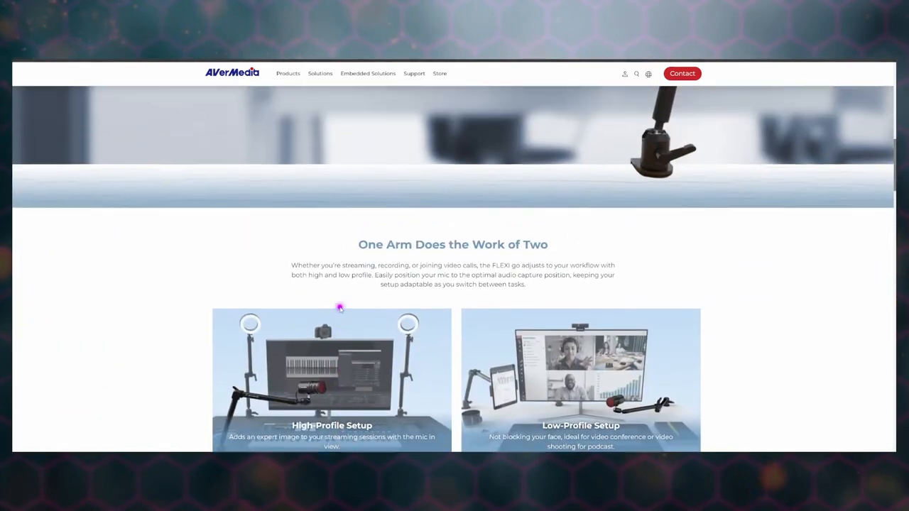
pyautogui.scroll(3)
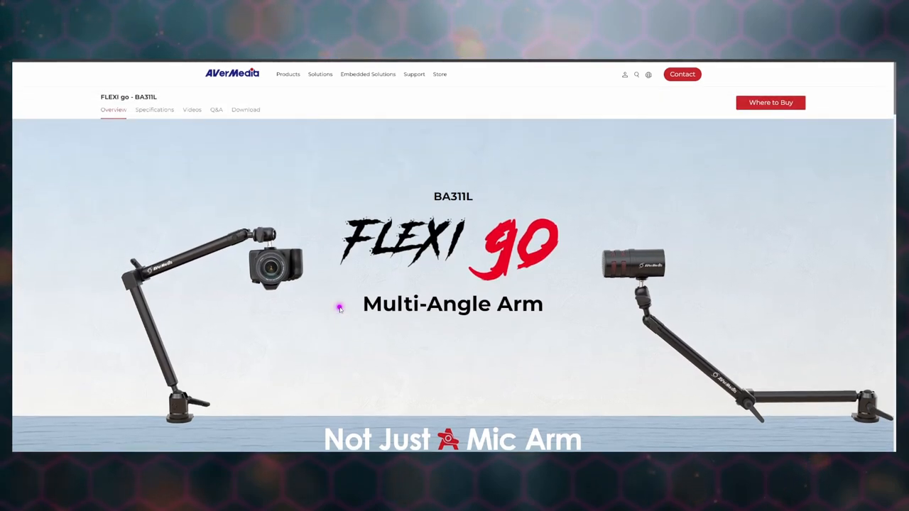
pyautogui.moveTo(557, 103)
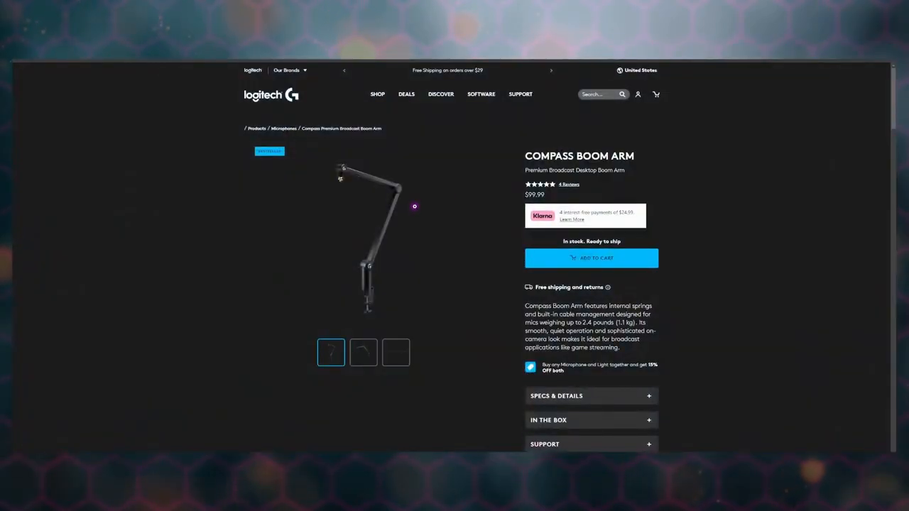
# Step: Flip through the Compass Boom Arm gallery's second and third photos, ending on the fully extended arm shot
pyautogui.click(364, 352)
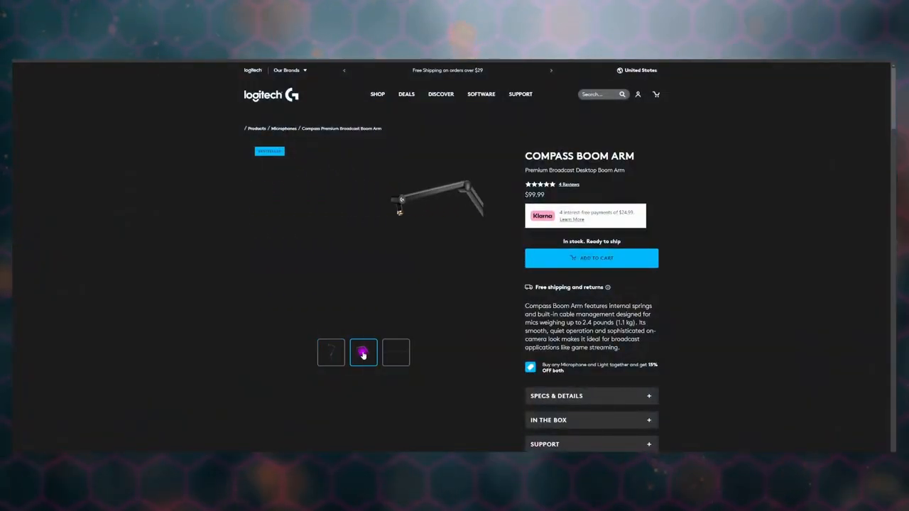
pyautogui.click(395, 352)
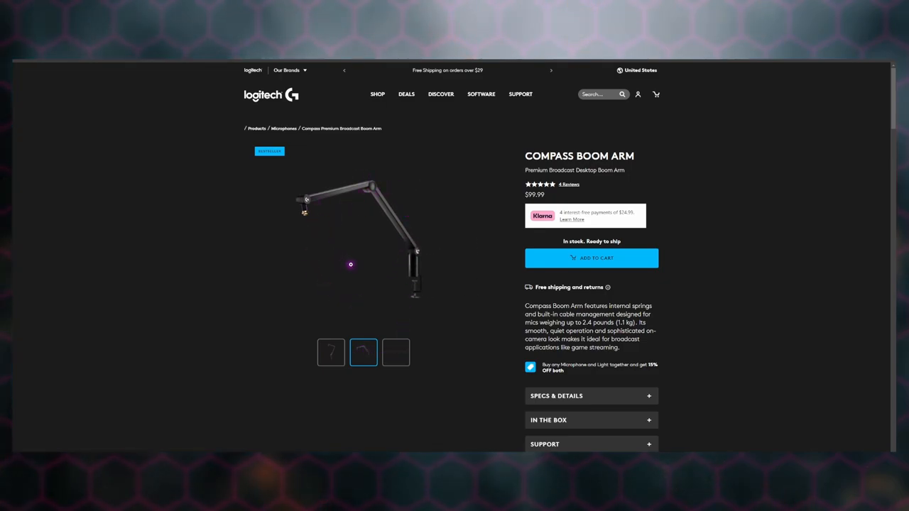
pyautogui.moveTo(346, 196)
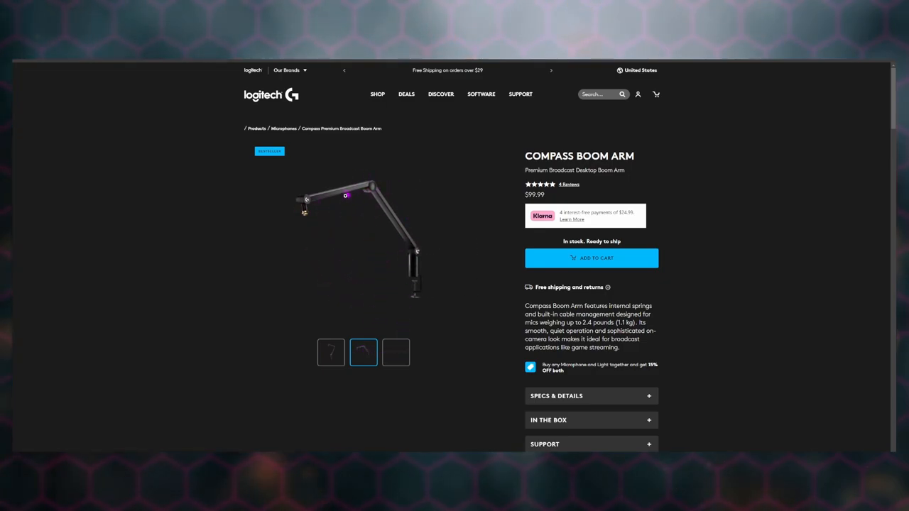
pyautogui.click(395, 353)
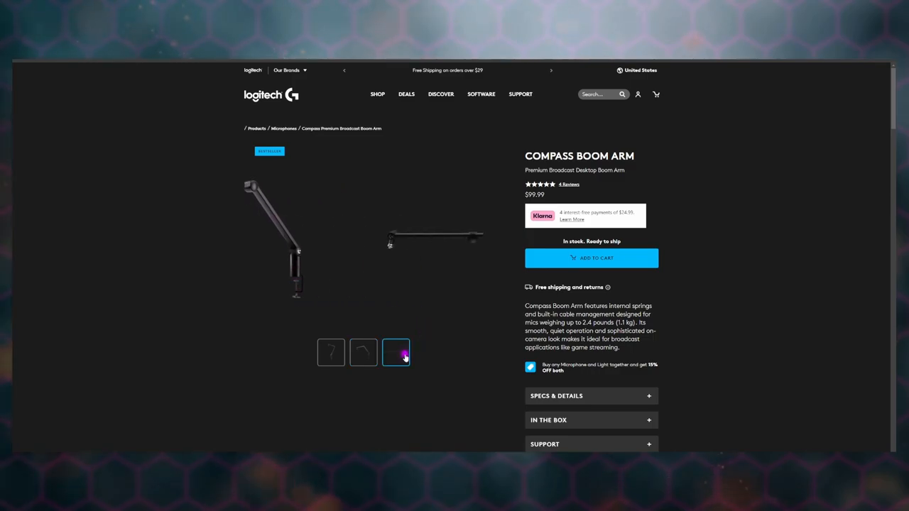
pyautogui.click(394, 352)
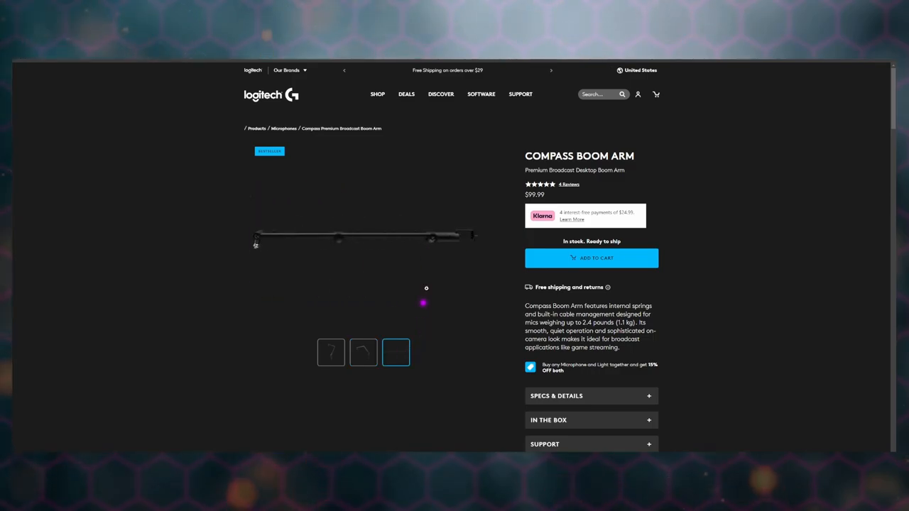
pyautogui.scroll(-3)
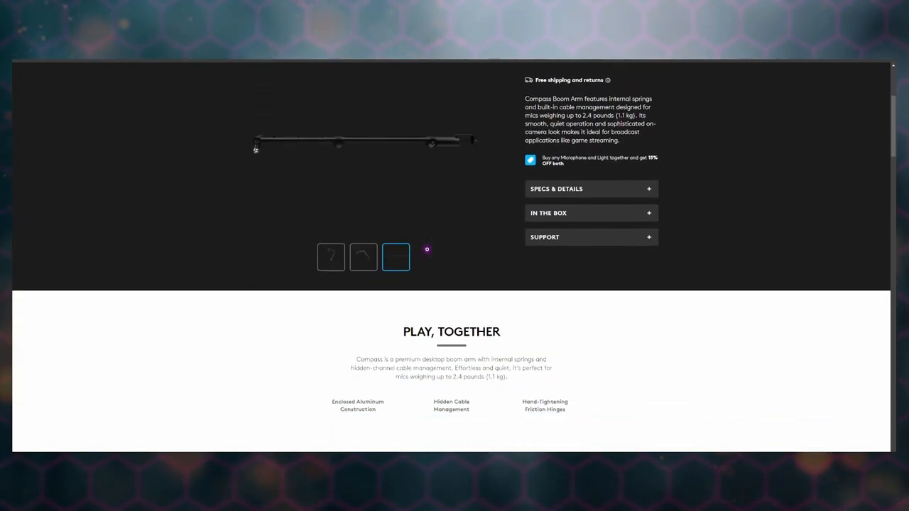
pyautogui.scroll(-3)
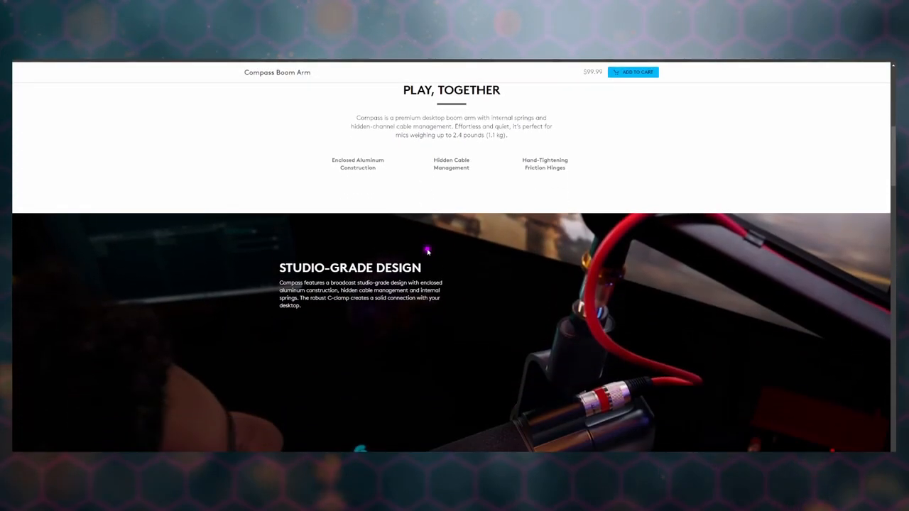
pyautogui.scroll(-3)
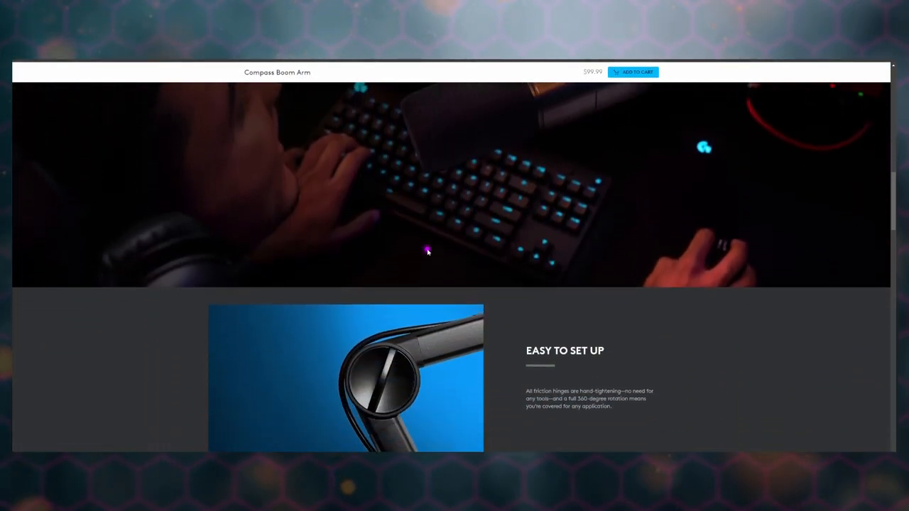
pyautogui.scroll(-3)
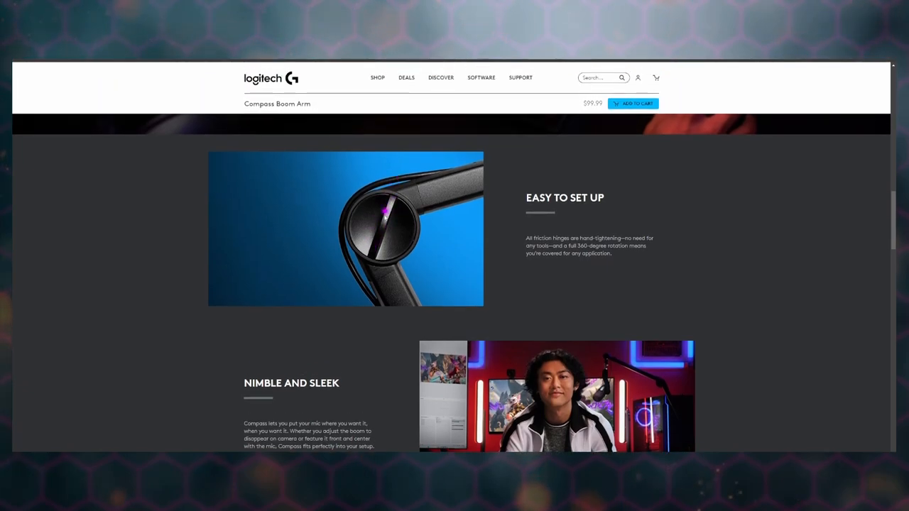
pyautogui.moveTo(389, 226)
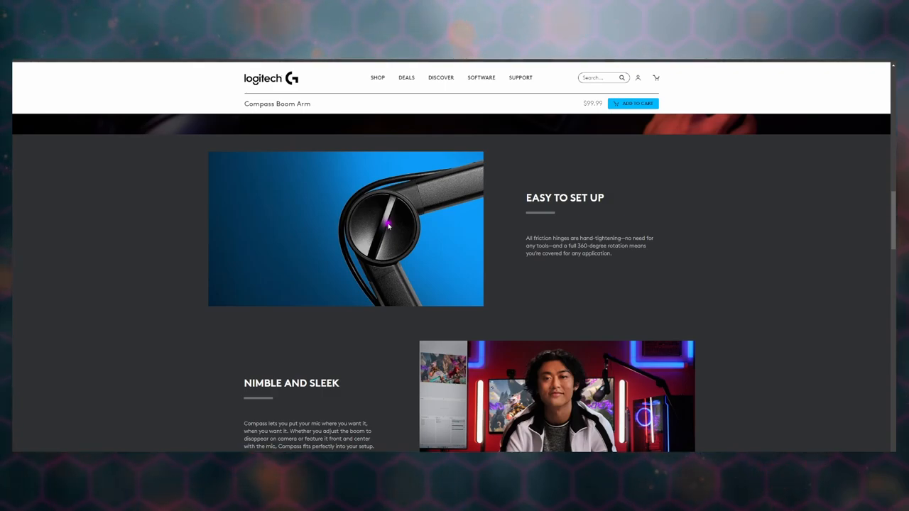
pyautogui.scroll(-3)
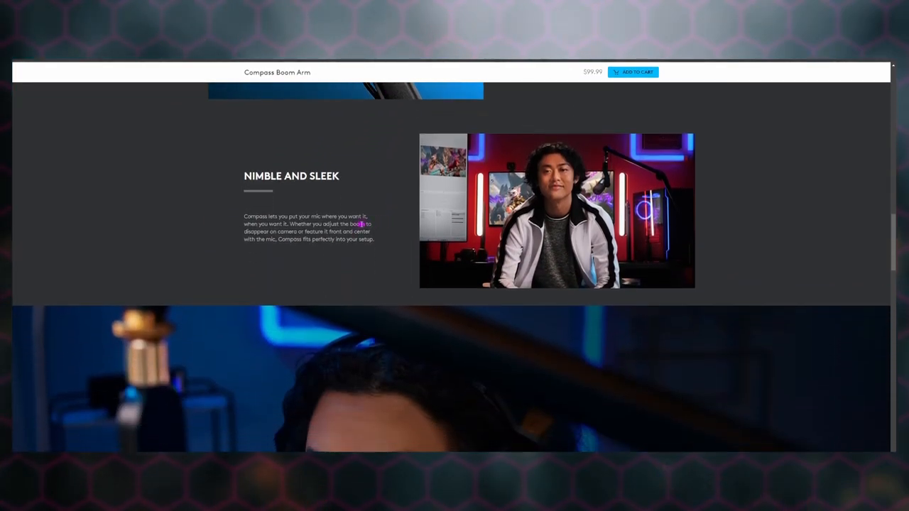
pyautogui.scroll(-3)
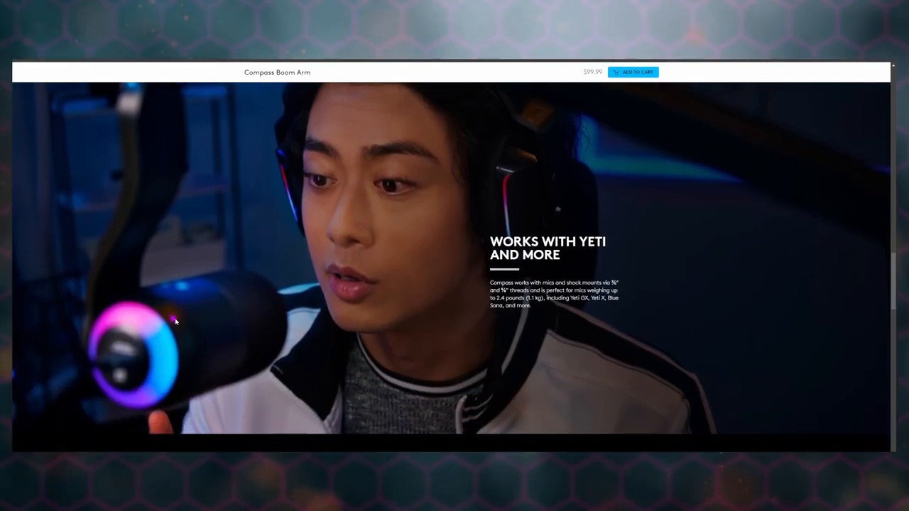
pyautogui.scroll(-3)
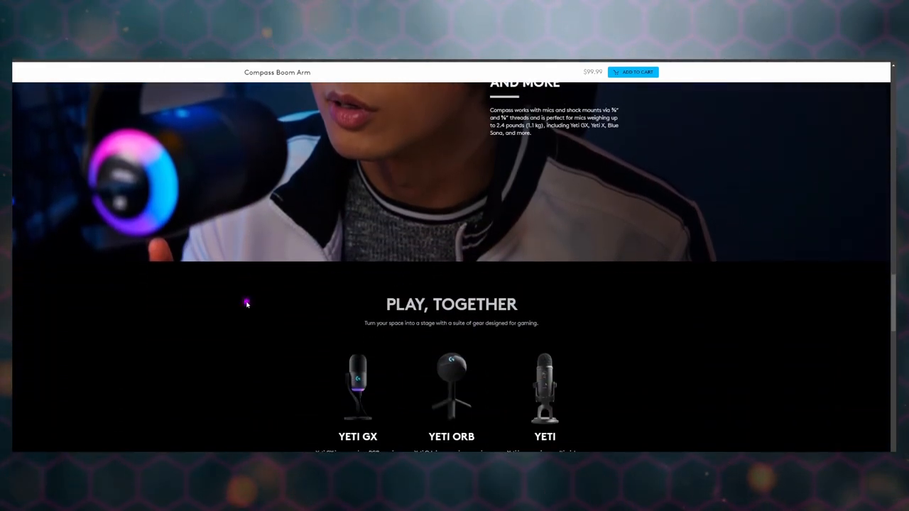
pyautogui.scroll(-3)
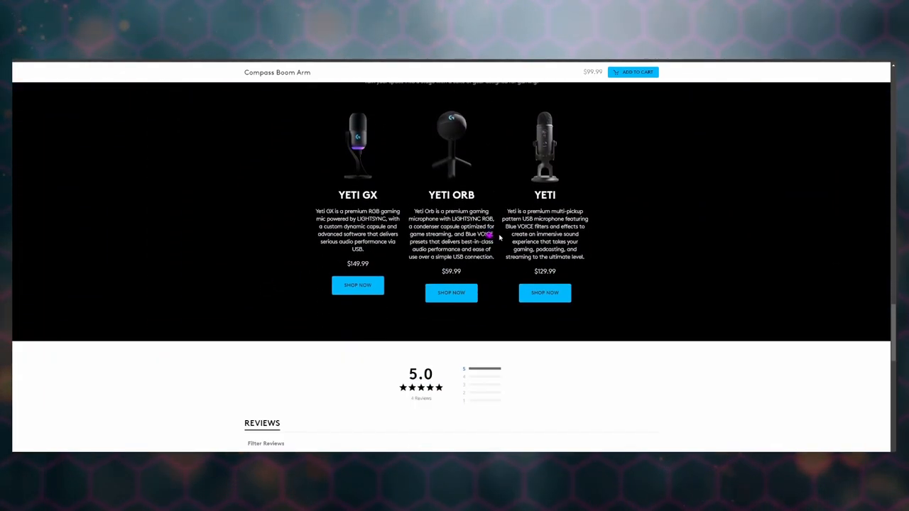
pyautogui.scroll(-3)
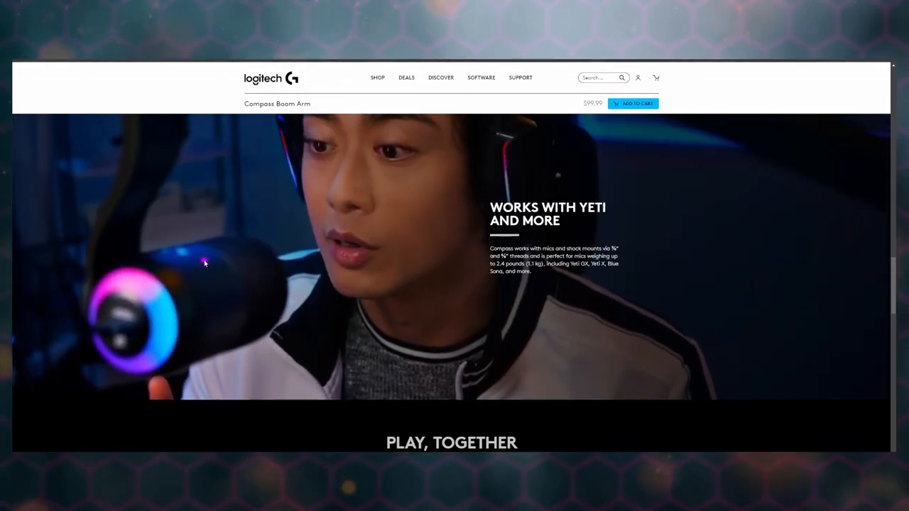
pyautogui.scroll(-3)
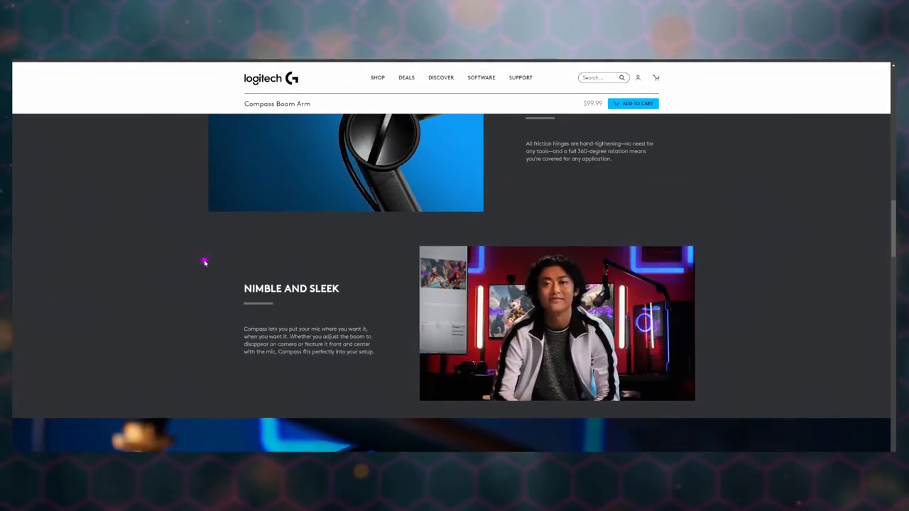
pyautogui.scroll(3)
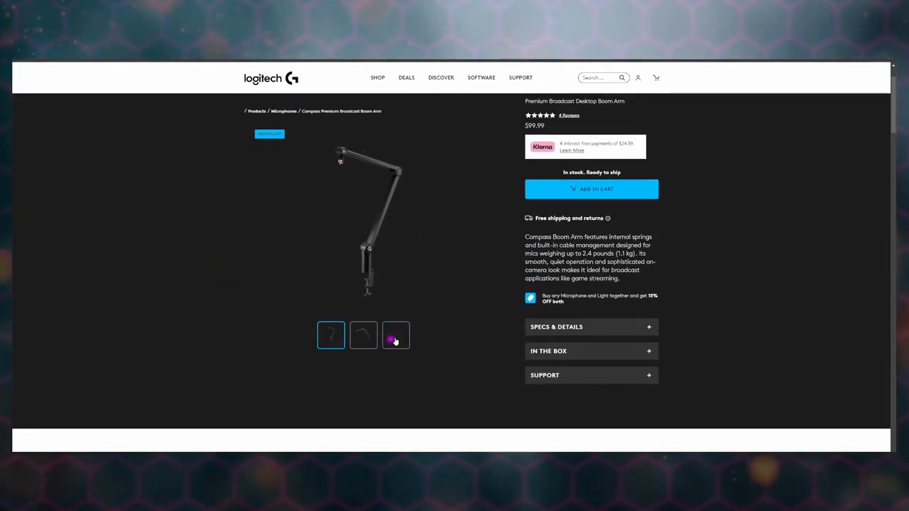
# Step: Show the fully extended Compass Boom Arm photo from the third gallery thumbnail
pyautogui.click(395, 335)
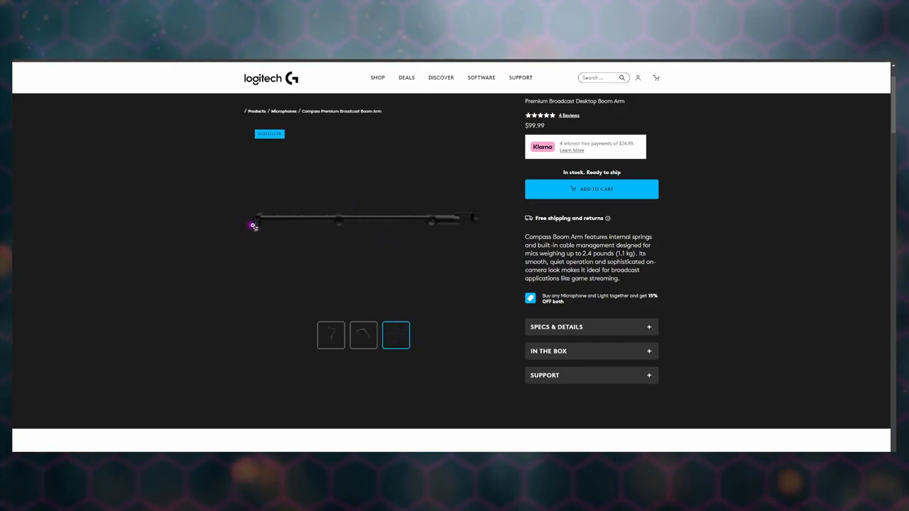
pyautogui.moveTo(432, 219)
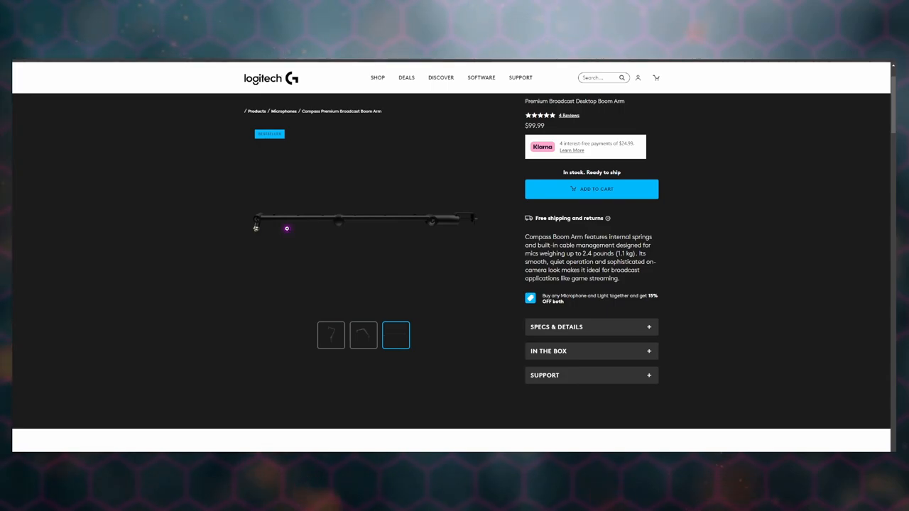
pyautogui.moveTo(378, 212)
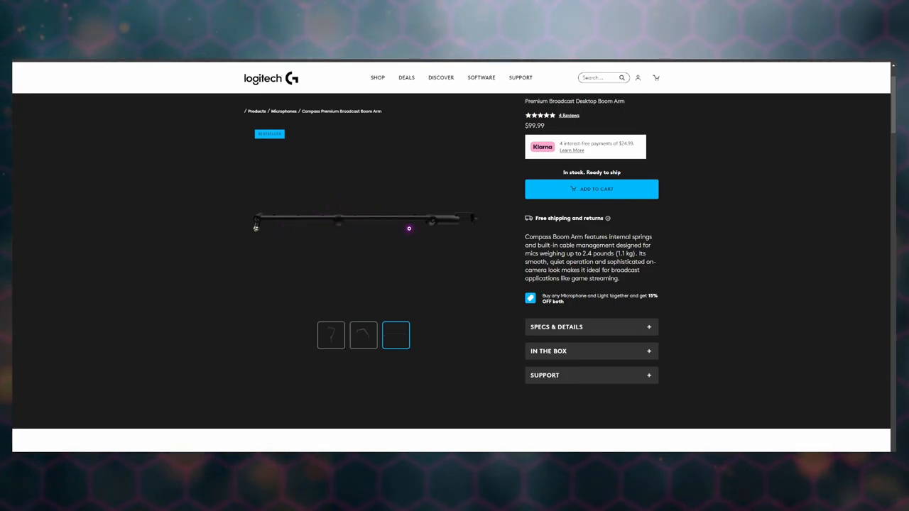
pyautogui.moveTo(226, 225)
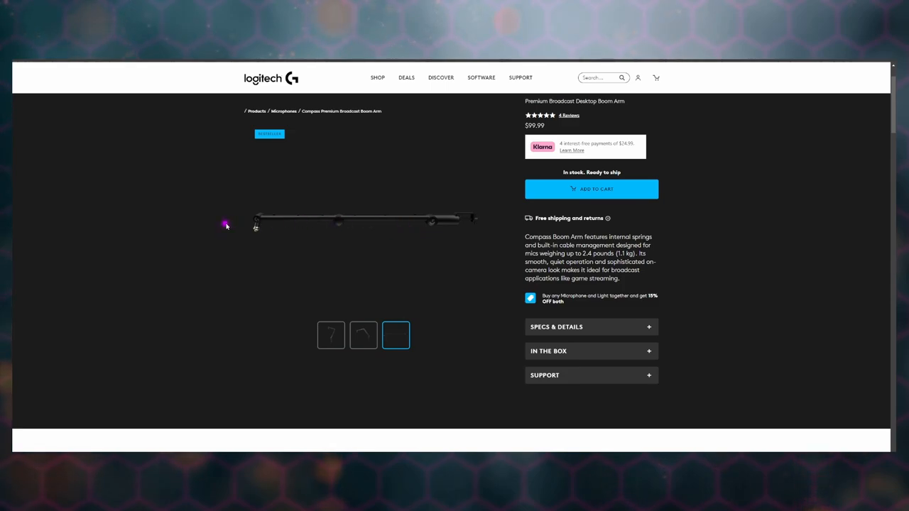
pyautogui.moveTo(261, 229)
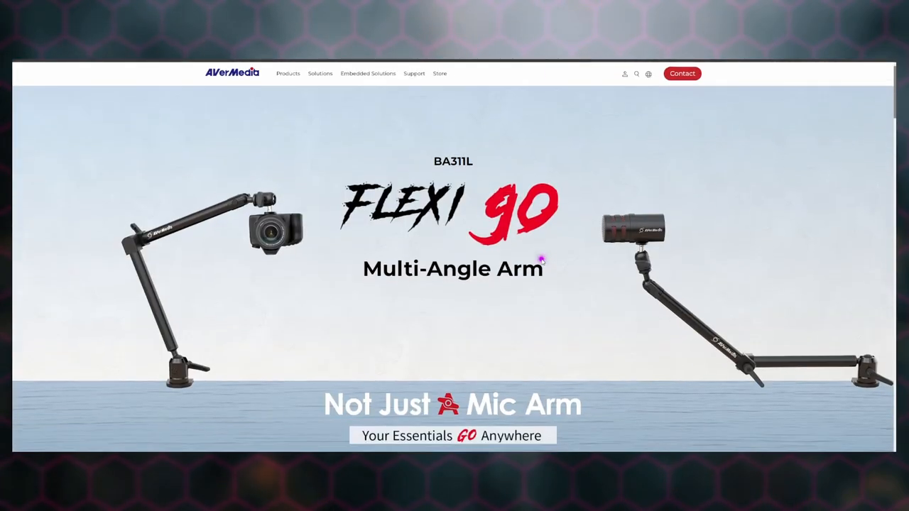
# Step: Scroll the FLEXI go page down to its Specifications and What's in the box list
pyautogui.scroll(-3)
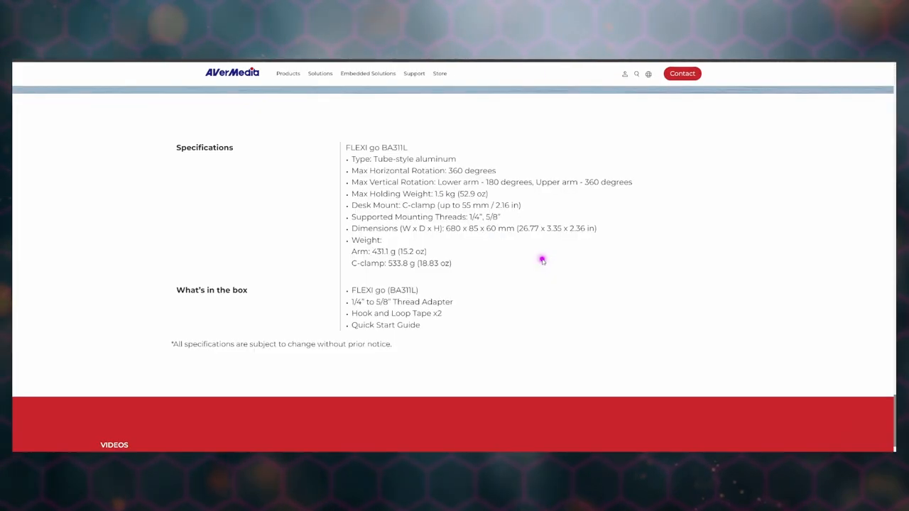
pyautogui.moveTo(454, 205)
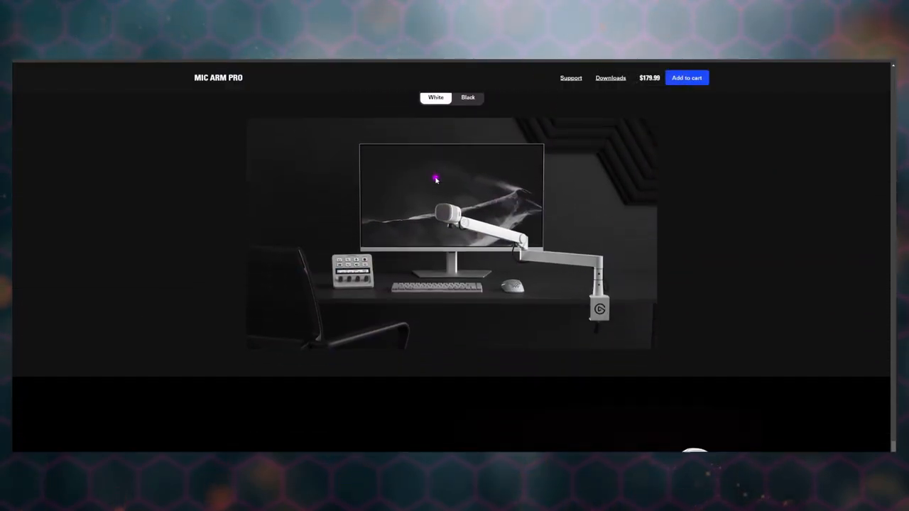
# Step: Scroll the Mic Arm Pro page past the desk setup image to the Mount Your Mic section
pyautogui.scroll(-3)
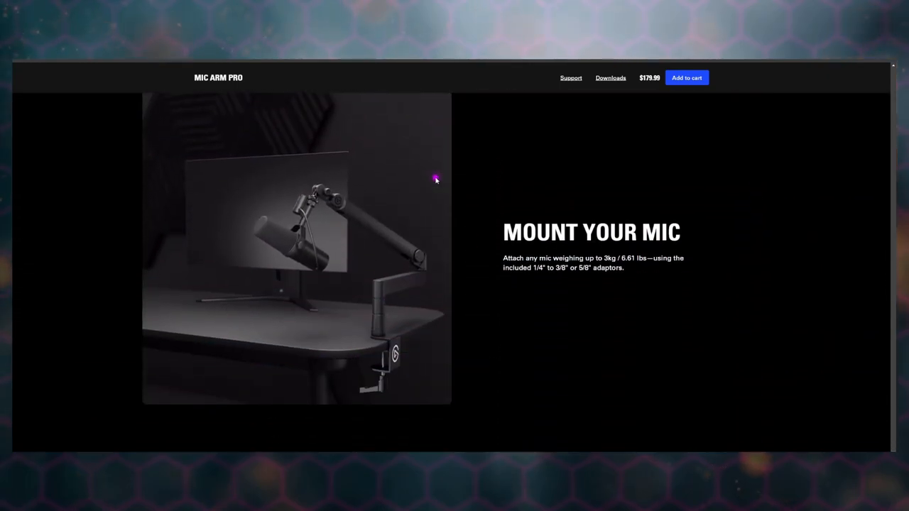
pyautogui.scroll(-3)
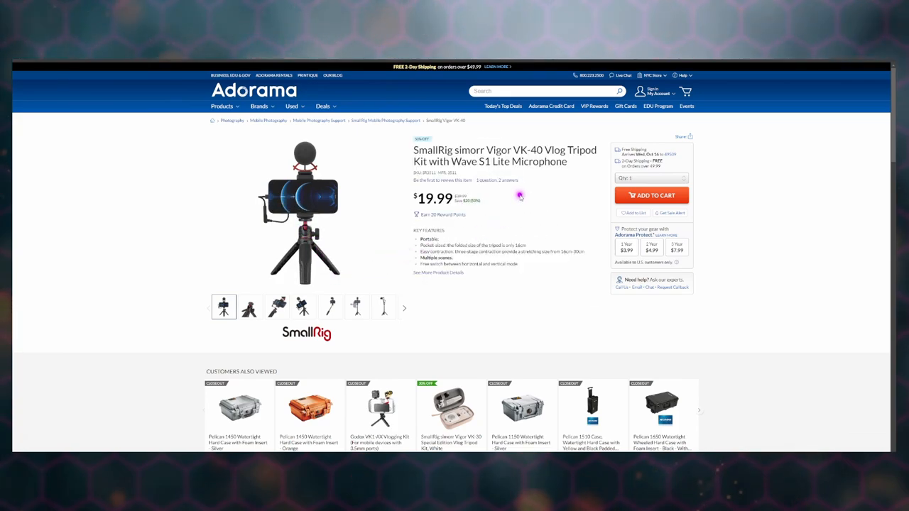
pyautogui.moveTo(558, 154)
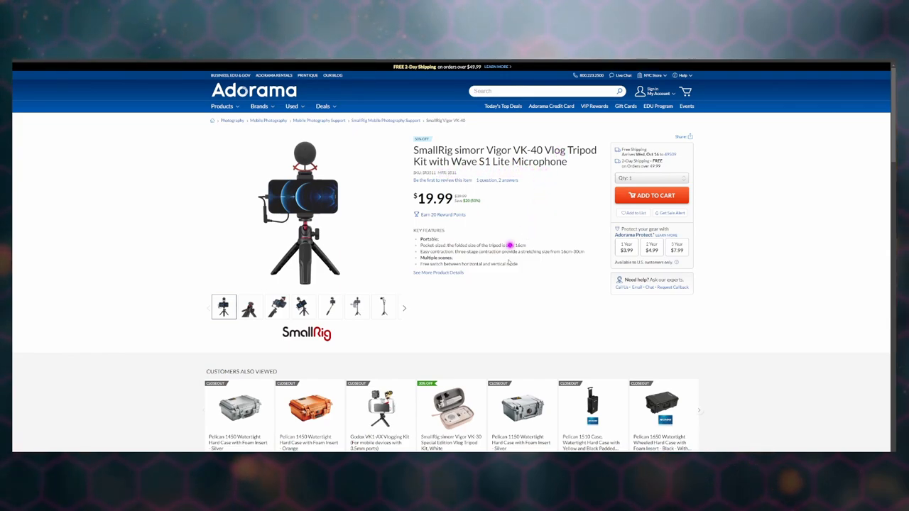
# Step: View the gallery photo of the SmallRig Vigor VK-40 kit with the tripod fully extended
pyautogui.click(384, 307)
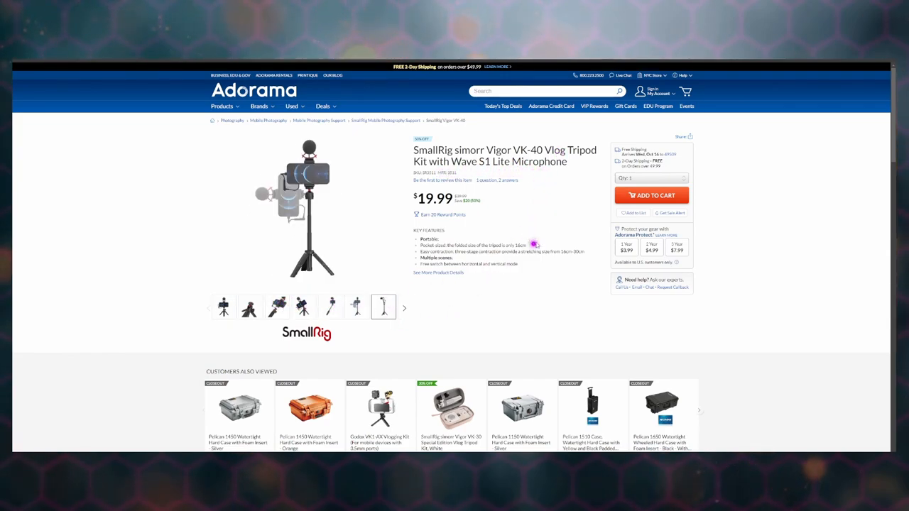